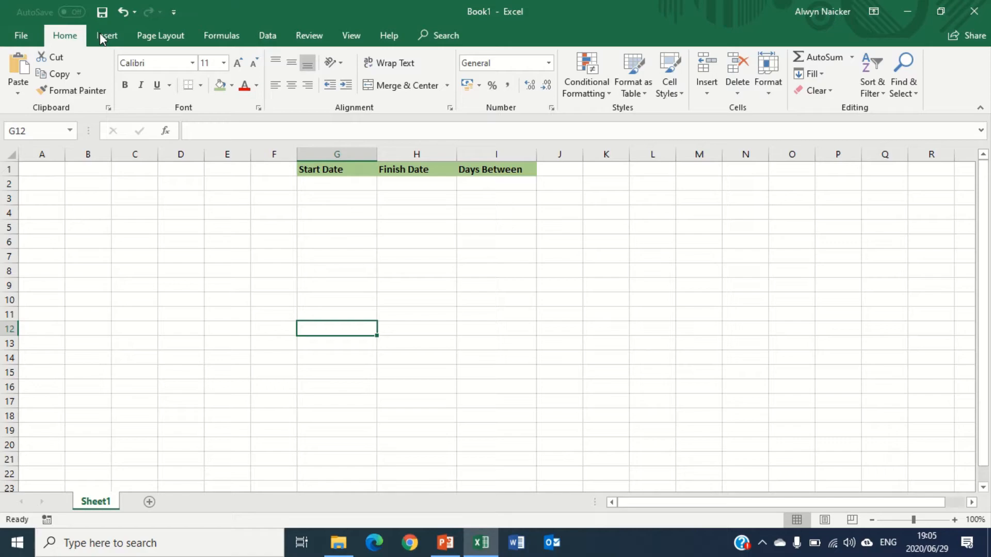
mouse_move(309, 44)
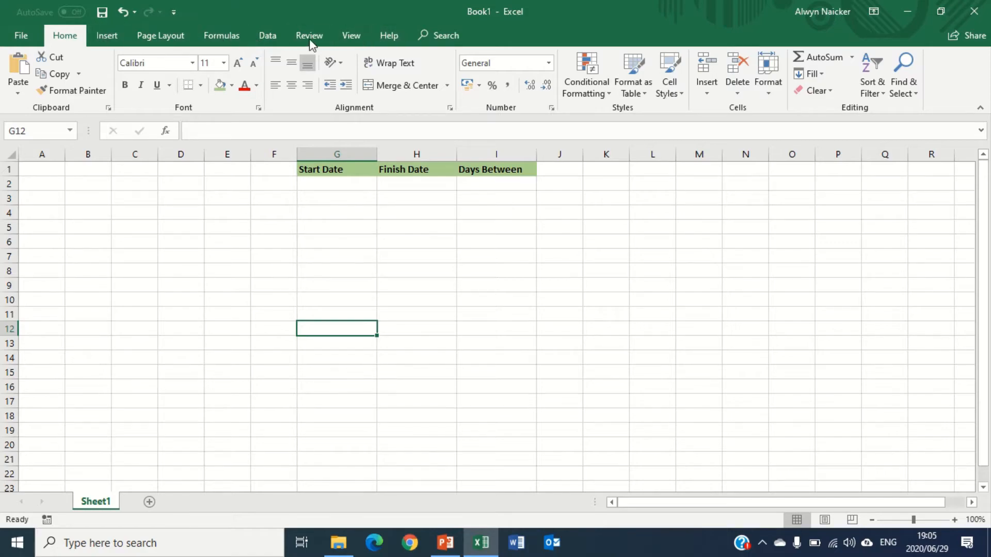
mouse_move(389, 35)
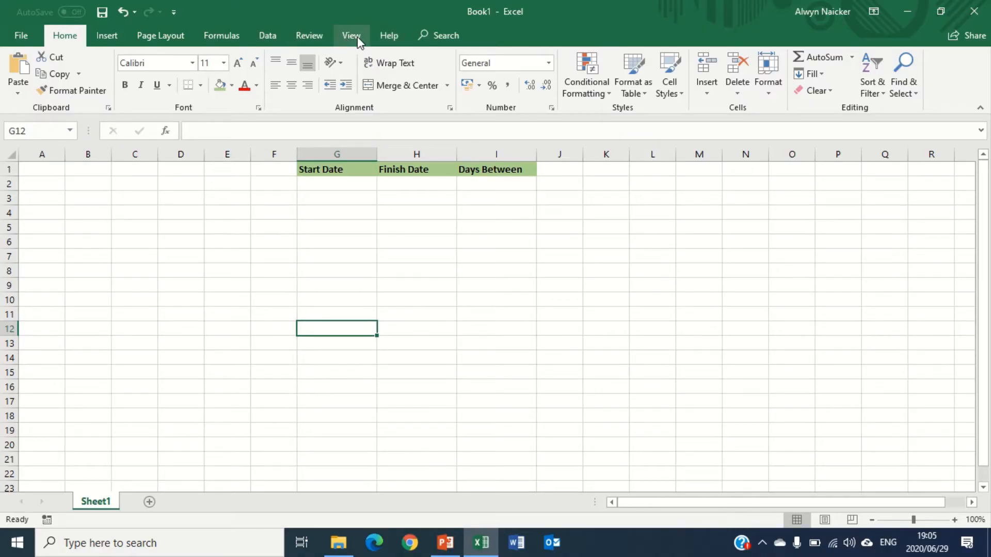
Step: Enable the Developer tab through Customize the Ribbon under Main Tabs
right_click(351, 35)
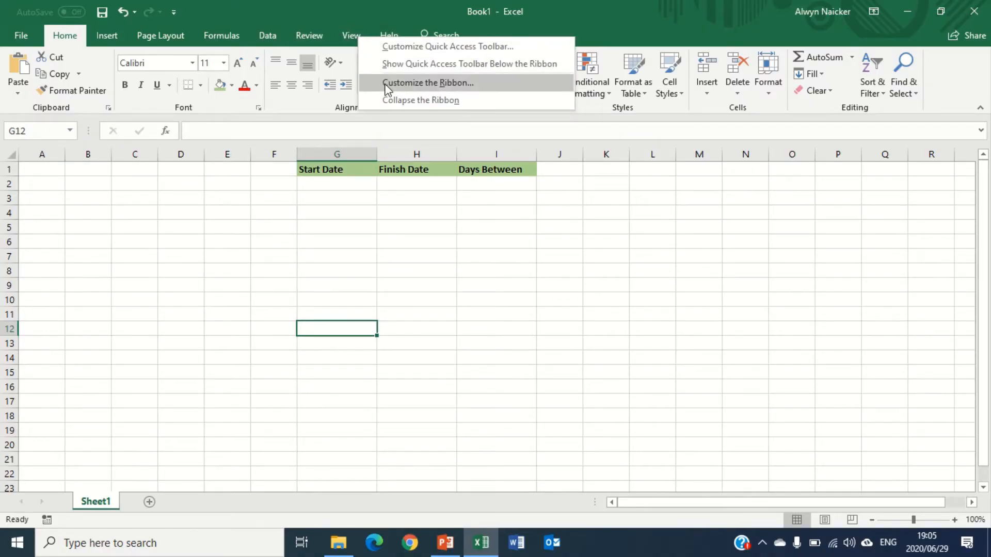
left_click(427, 83)
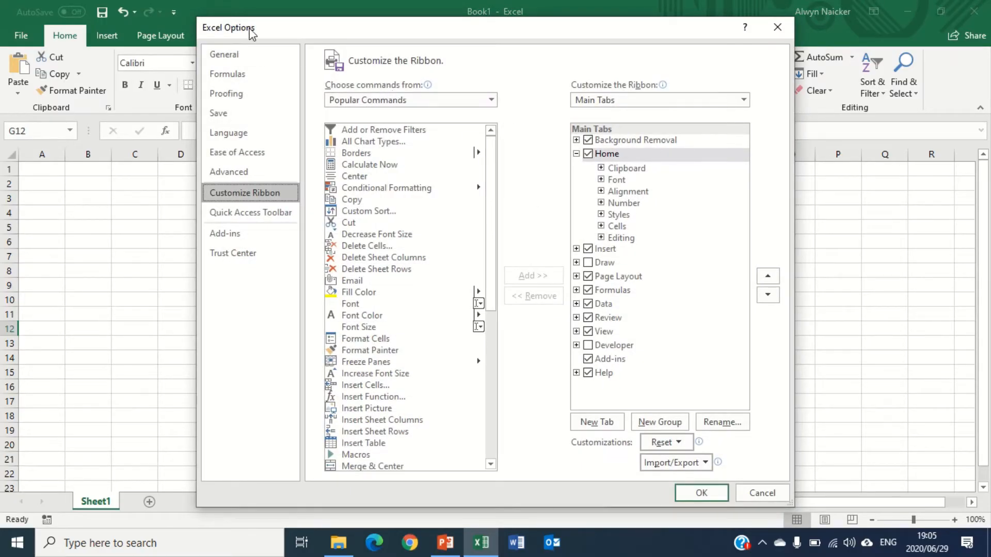
mouse_move(554, 201)
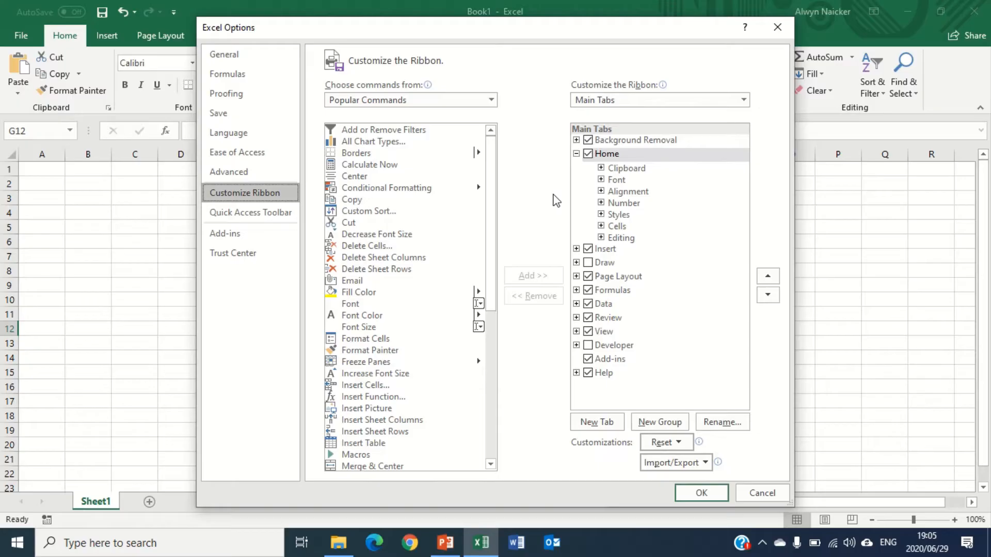
left_click(588, 331)
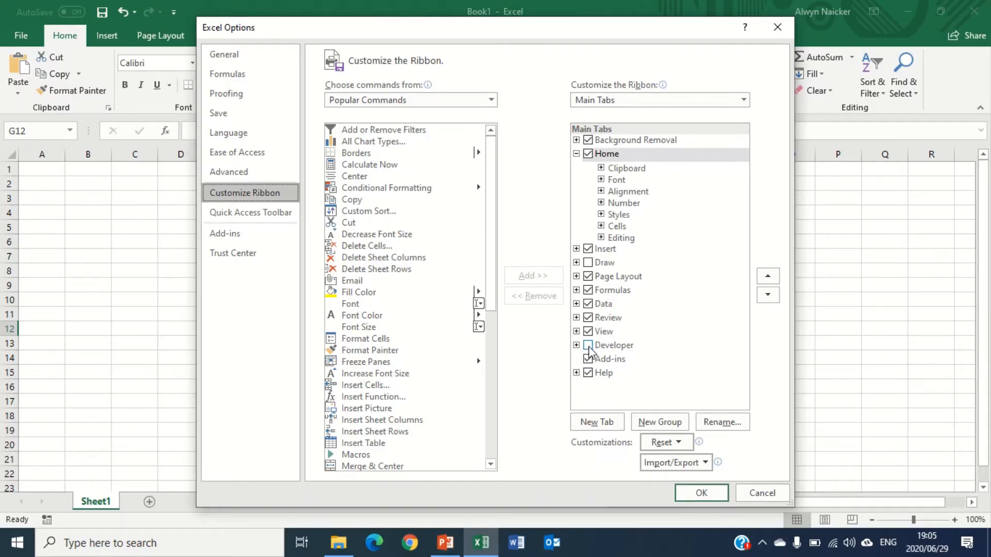
left_click(587, 346)
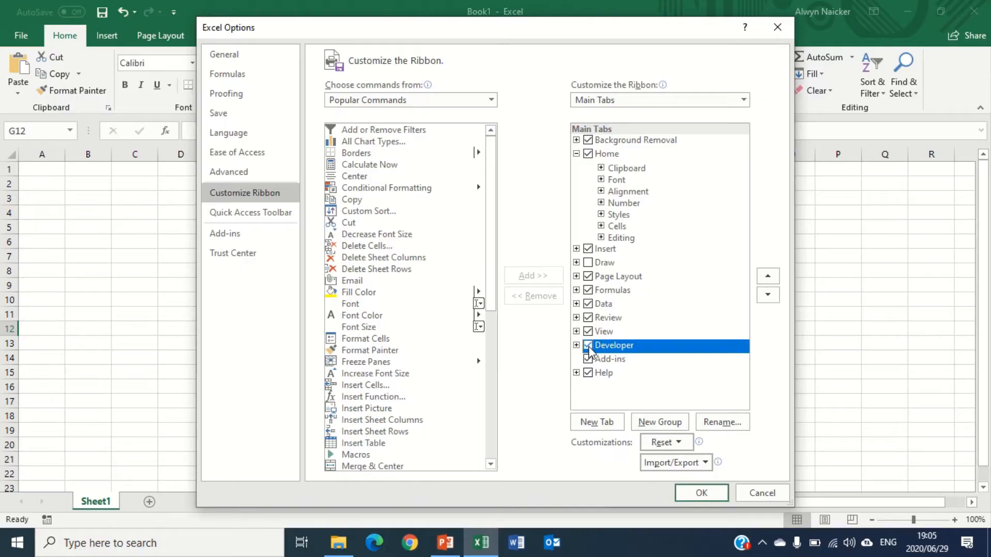
left_click(699, 493)
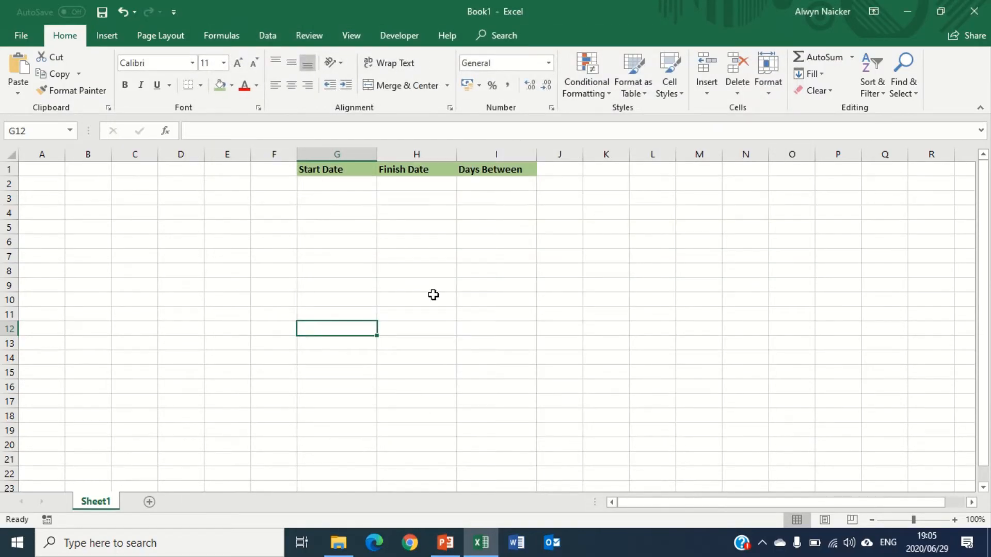
mouse_move(398, 35)
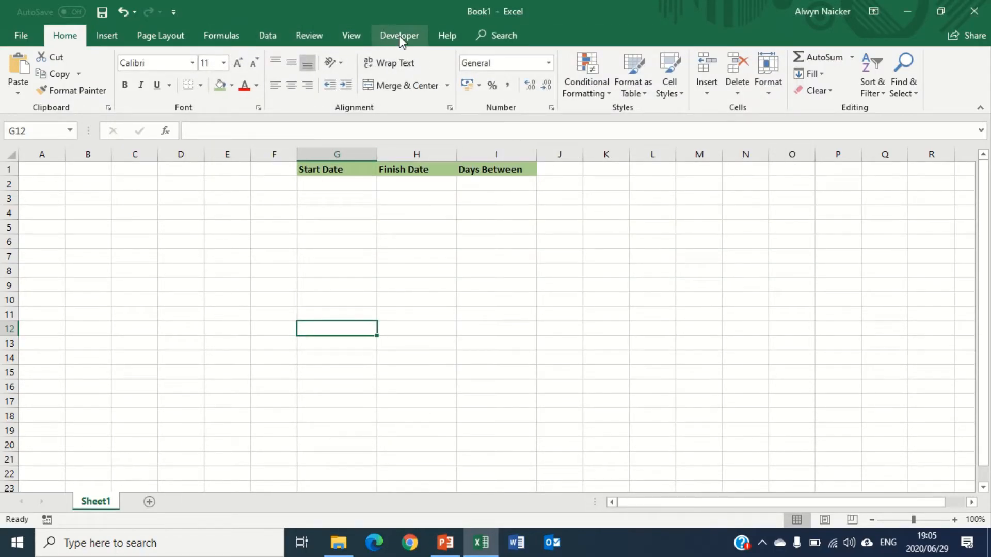
Step: Choose Microsoft Date and Time Picker Control 6.0 (SP4) from More Controls on the Developer tab
left_click(398, 35)
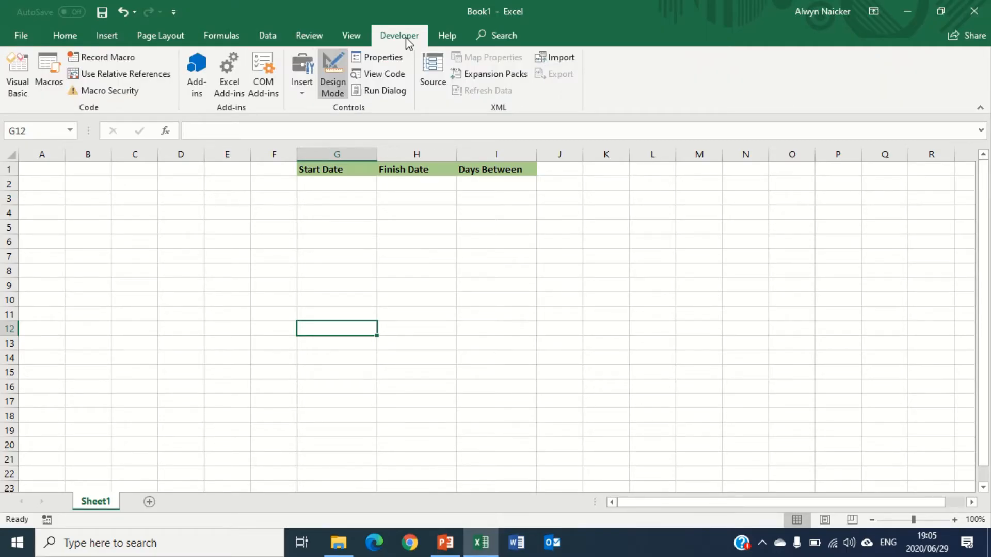
mouse_move(301, 74)
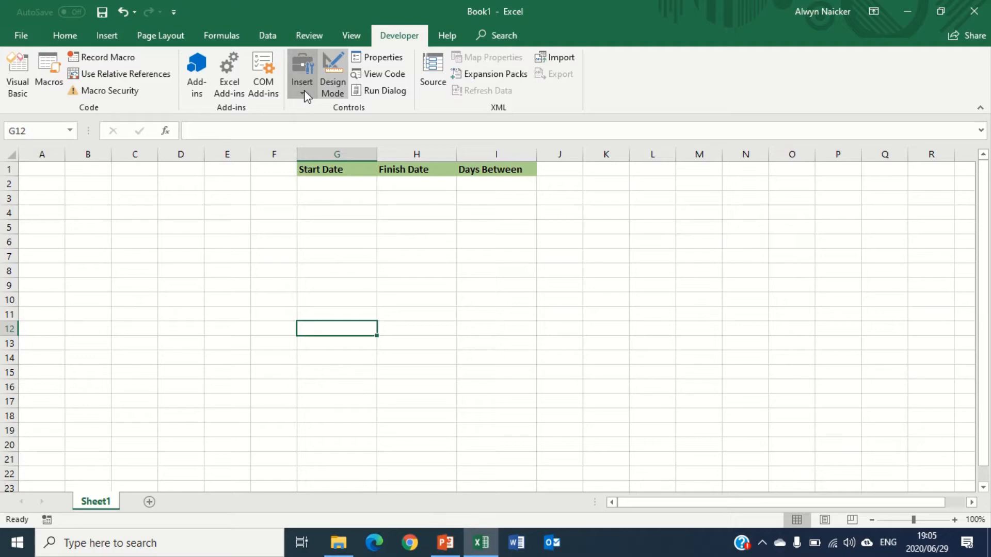
left_click(303, 75)
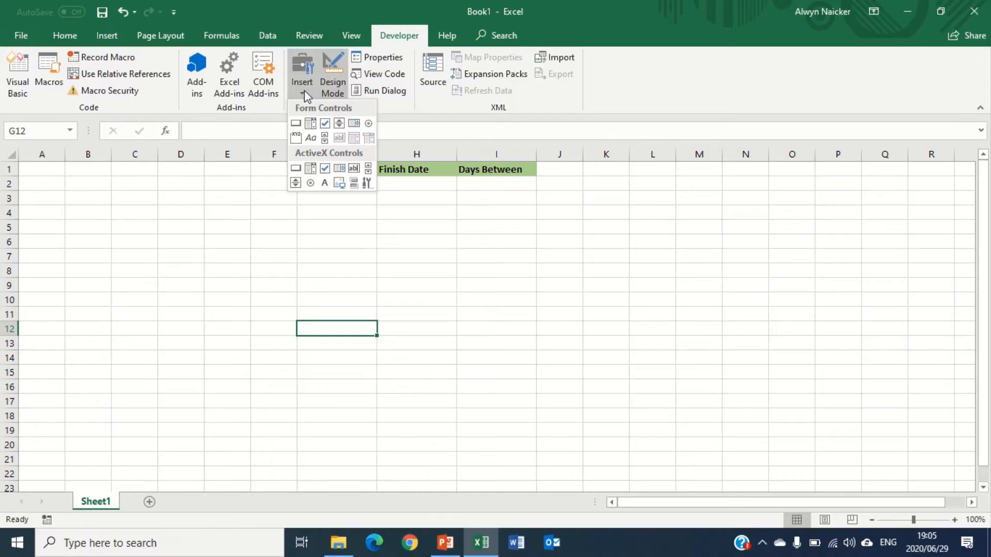
mouse_move(326, 140)
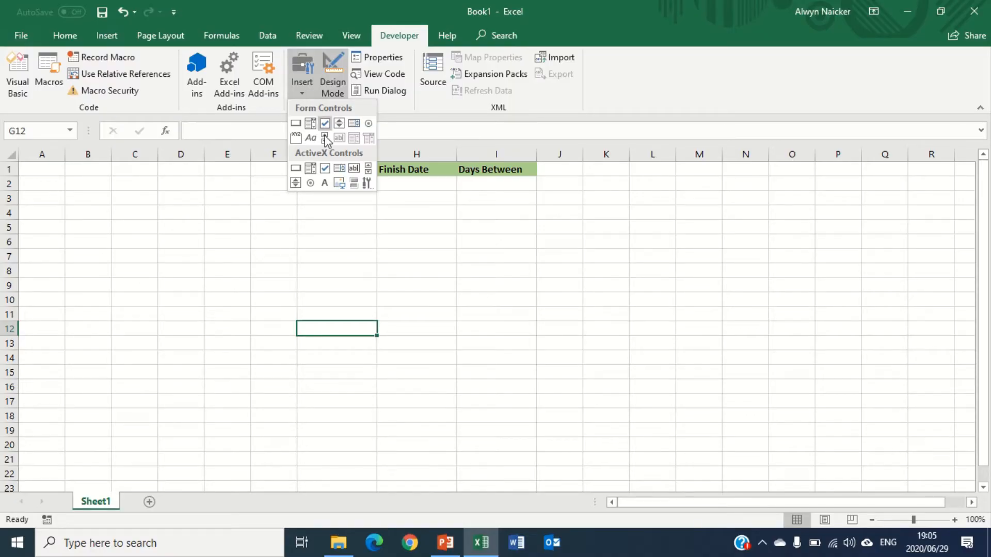
mouse_move(367, 183)
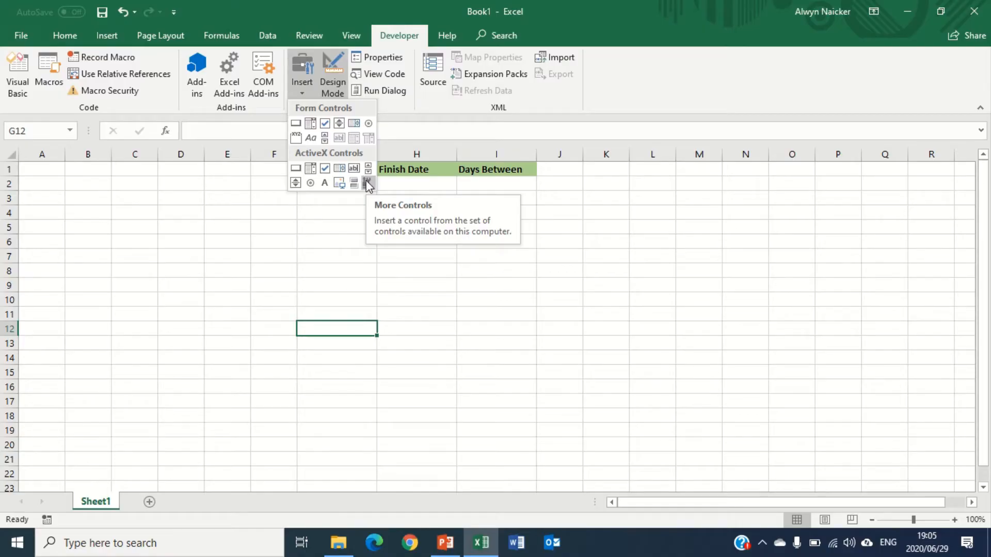
left_click(369, 183)
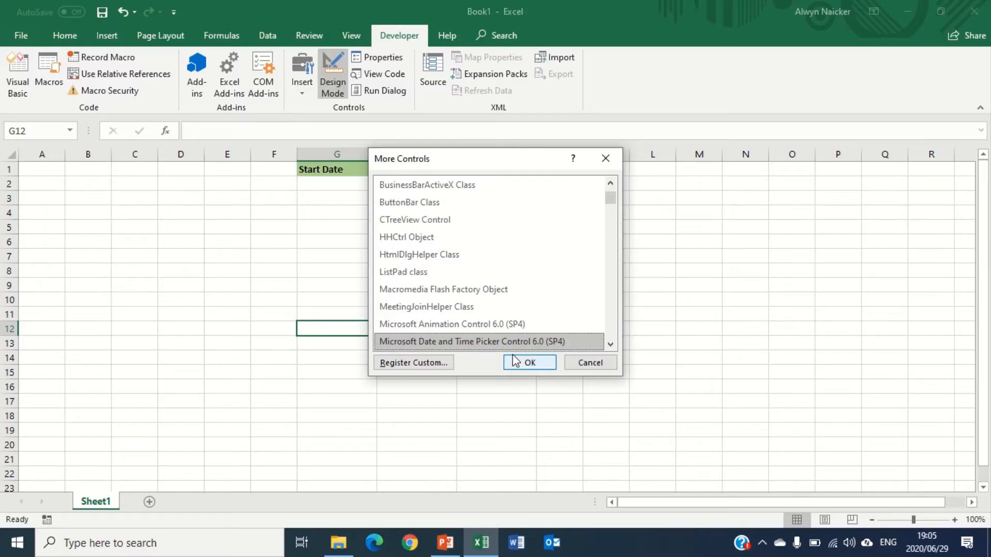
left_click(529, 363)
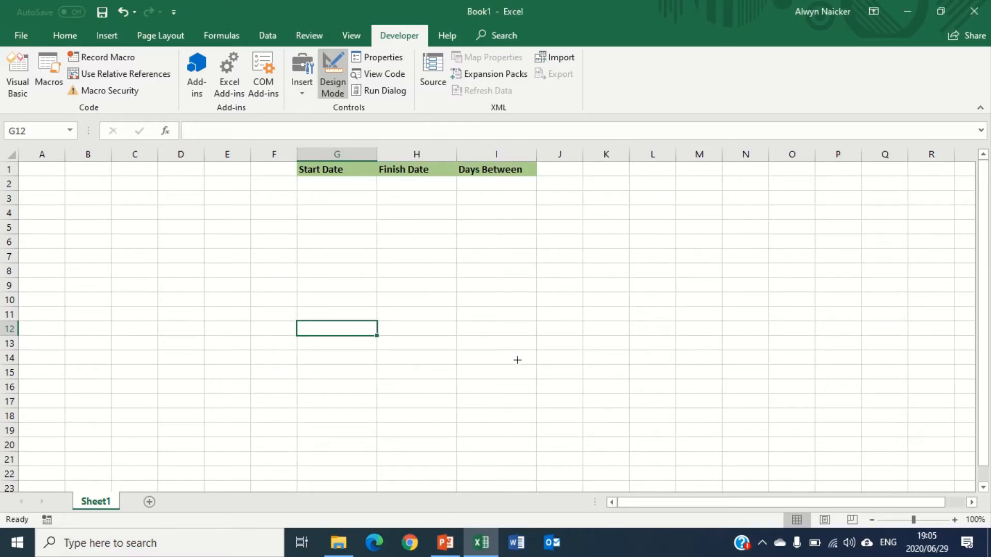
mouse_move(494, 341)
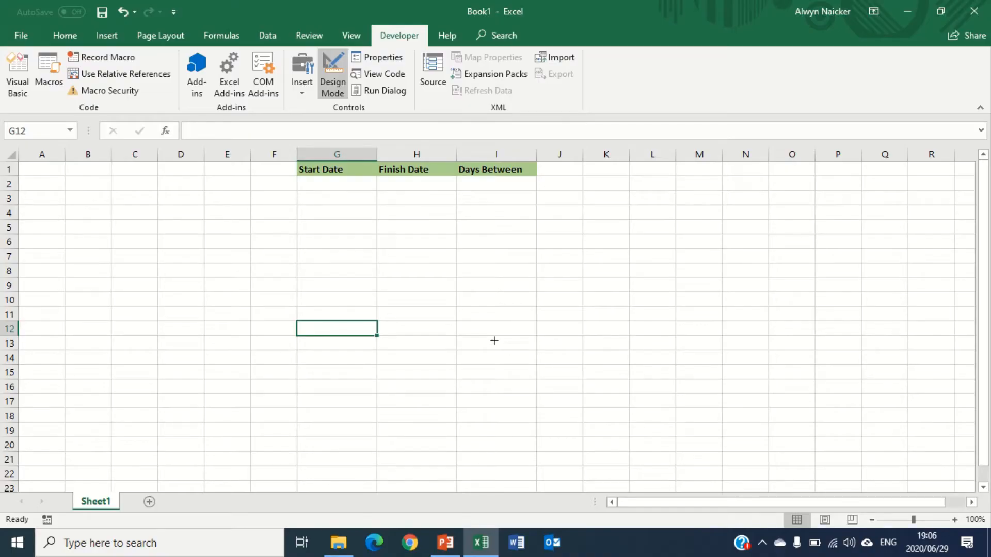
mouse_move(299, 232)
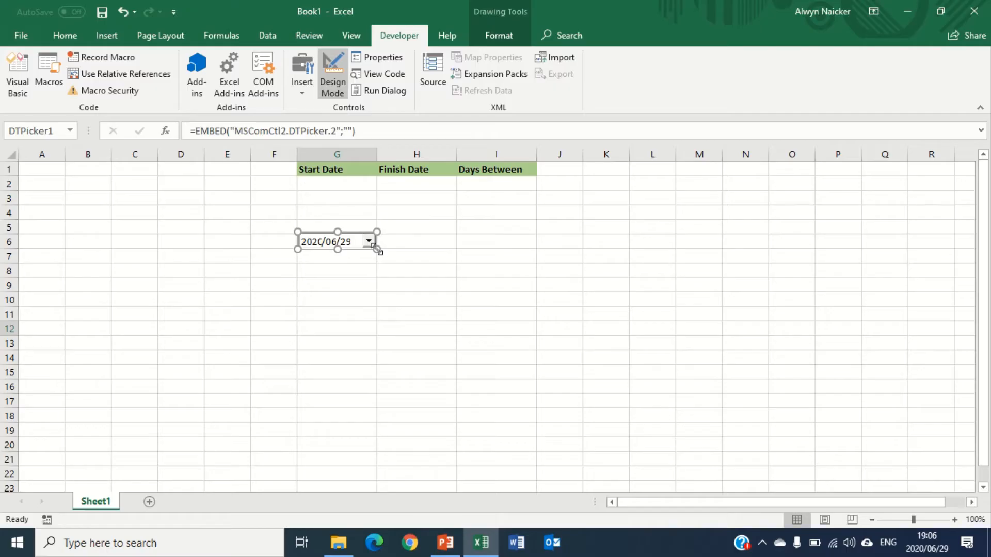
mouse_move(303, 69)
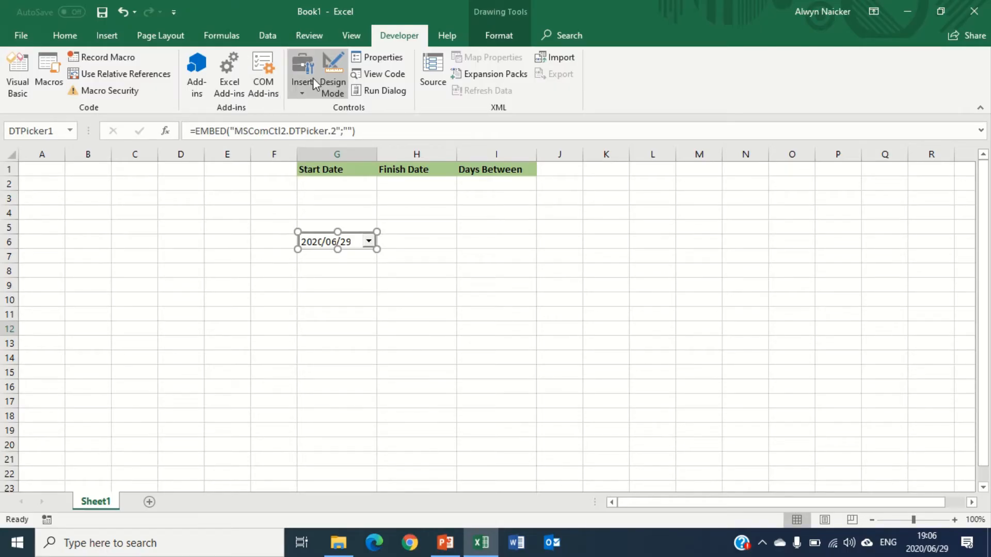
Step: Add a second Date and Time Picker beside the first under the Finish Date column
left_click(301, 72)
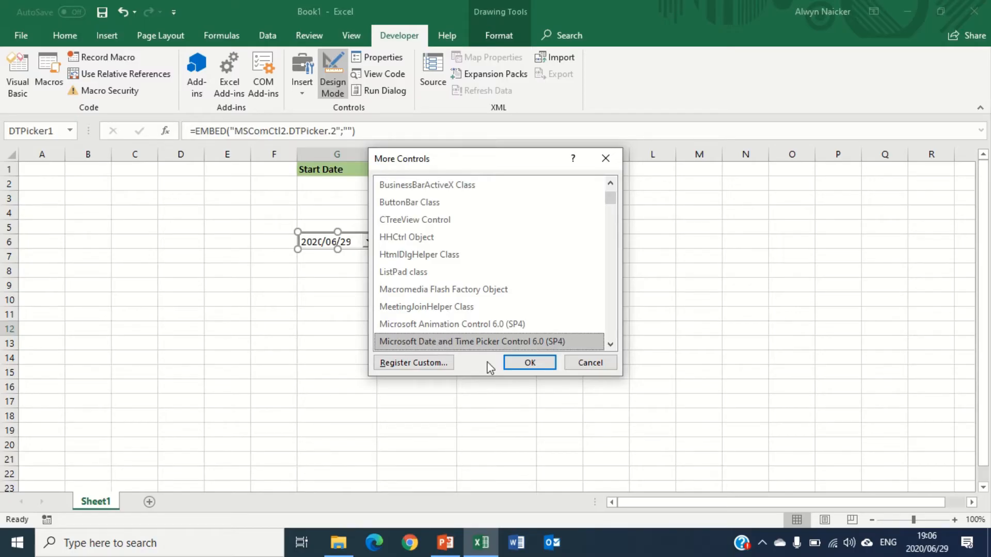
left_click(528, 362)
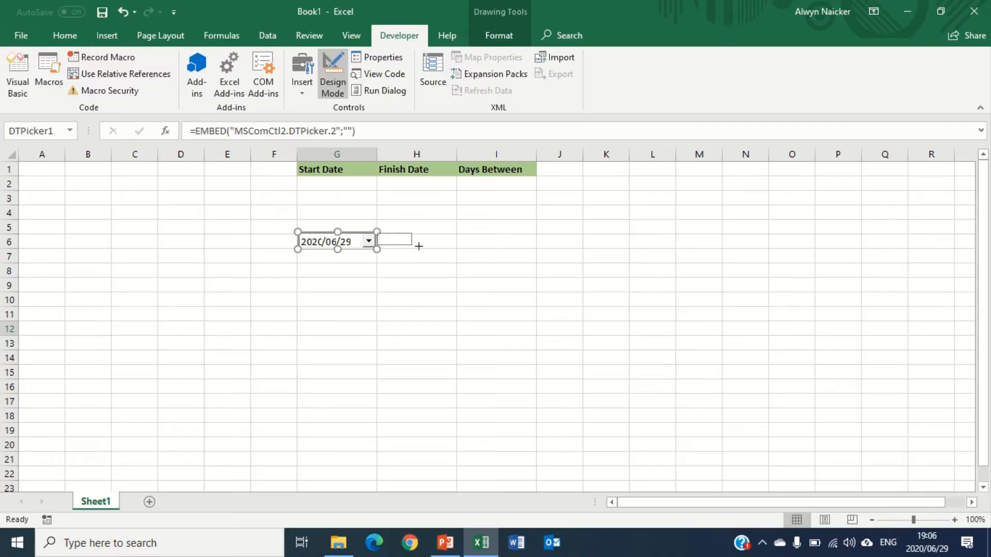
mouse_move(456, 249)
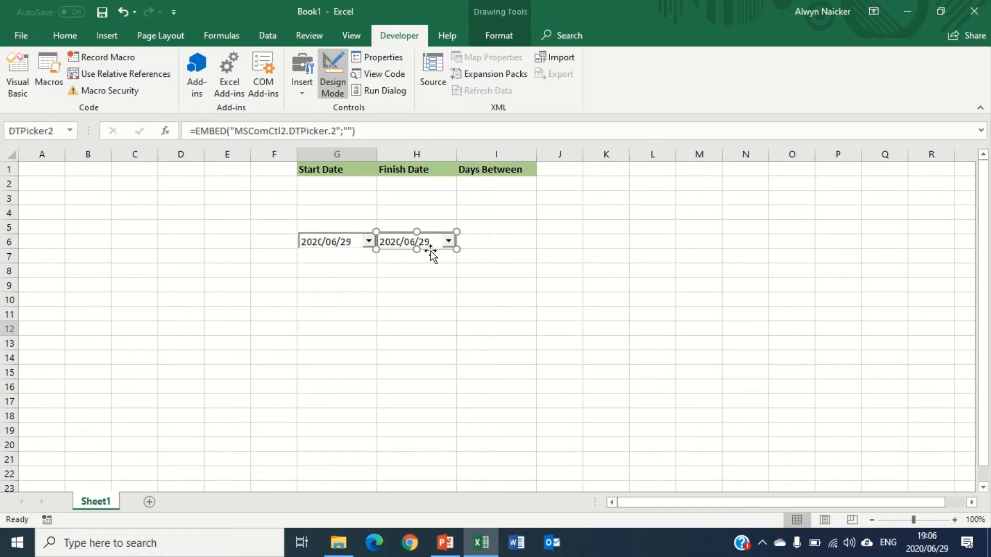
left_click(326, 241)
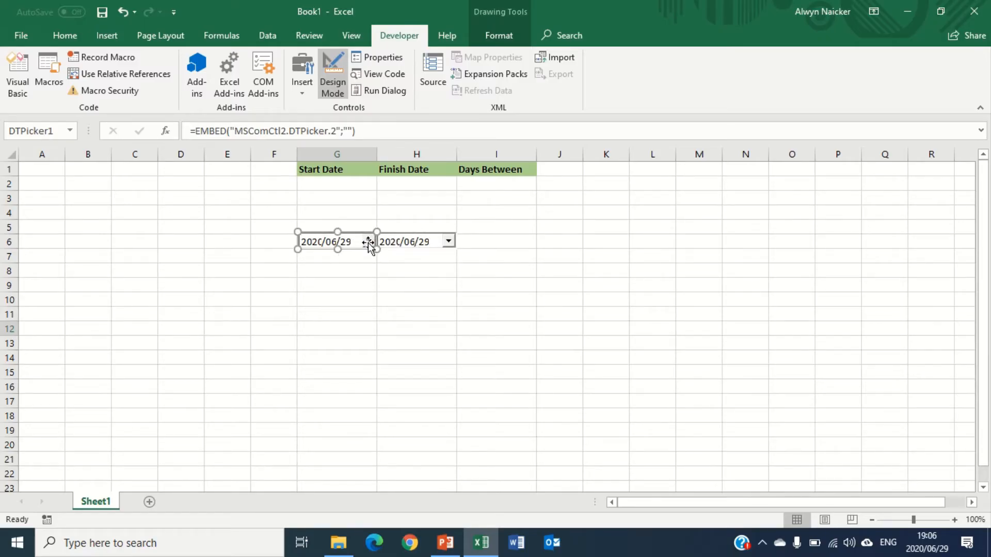
left_click(403, 242)
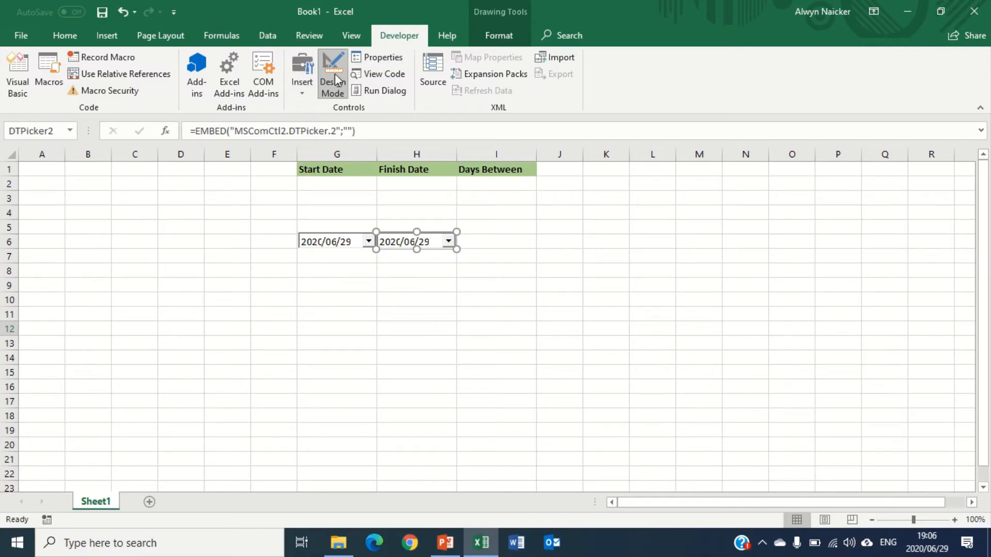
left_click(332, 72)
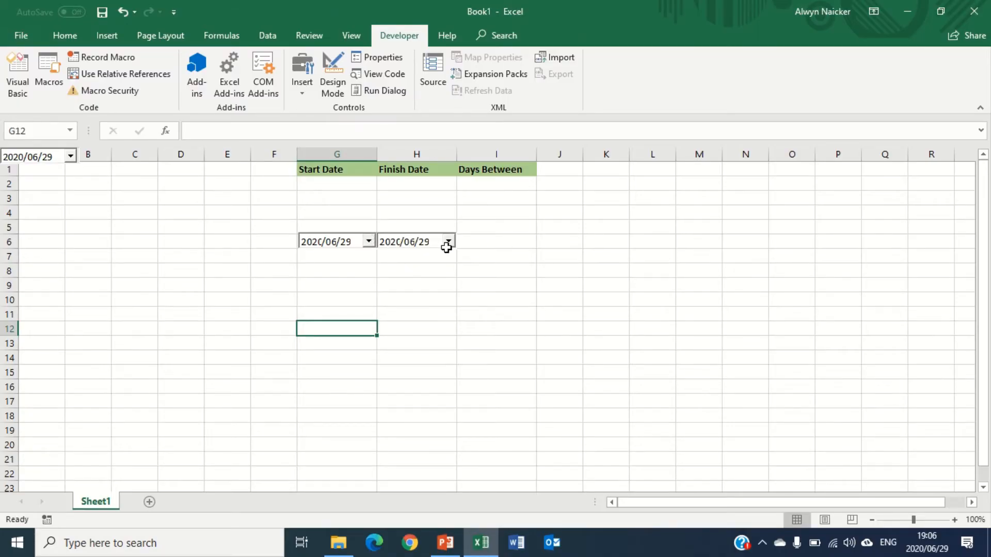
mouse_move(33, 165)
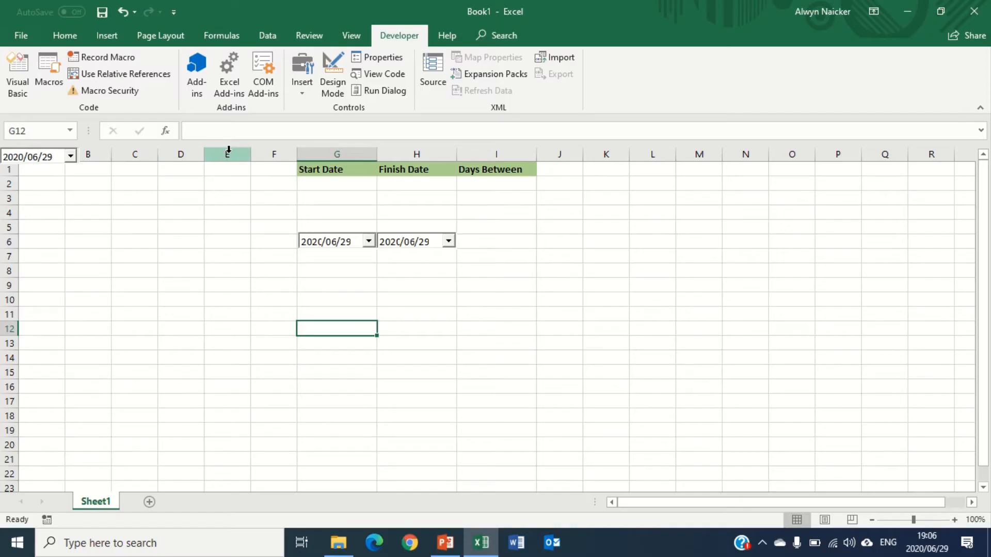
mouse_move(332, 74)
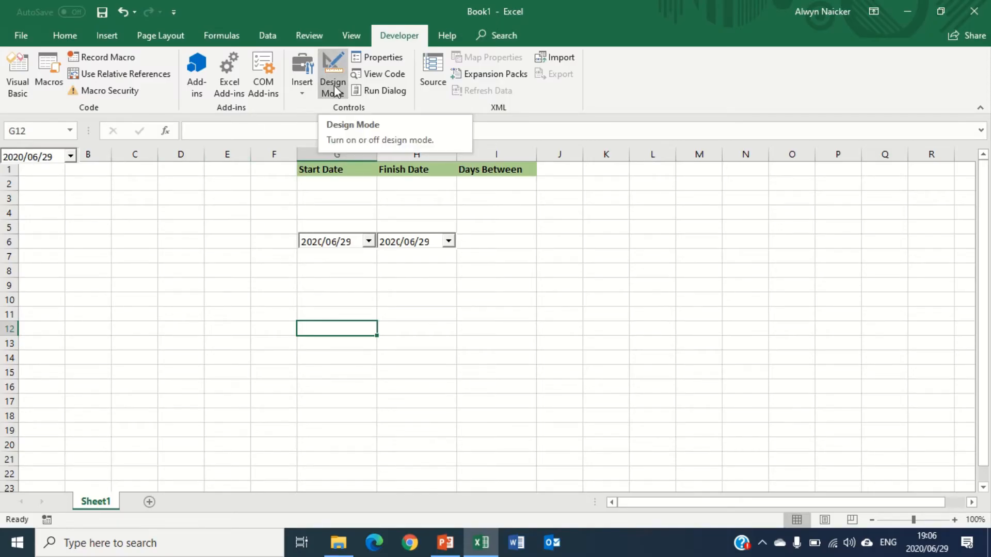
mouse_move(345, 247)
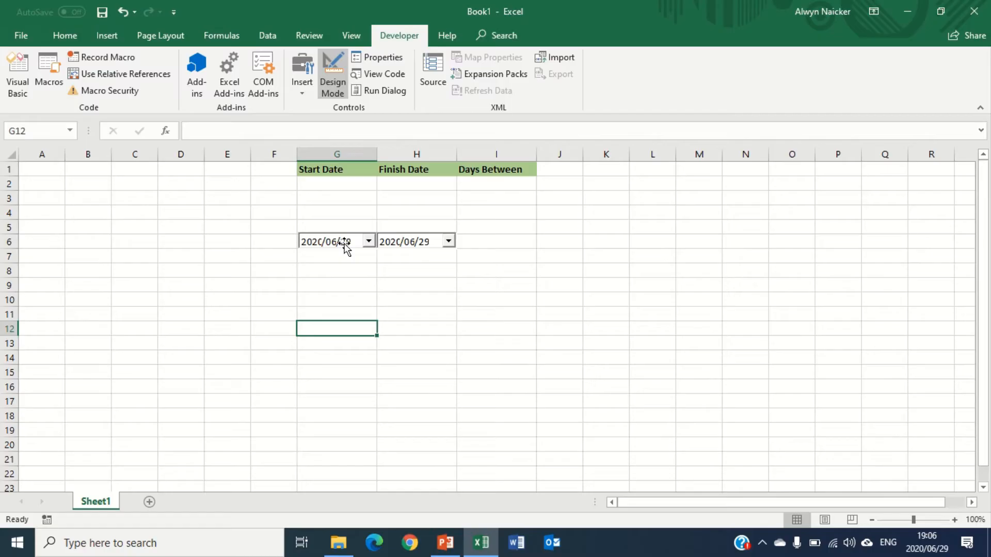
left_click(334, 242)
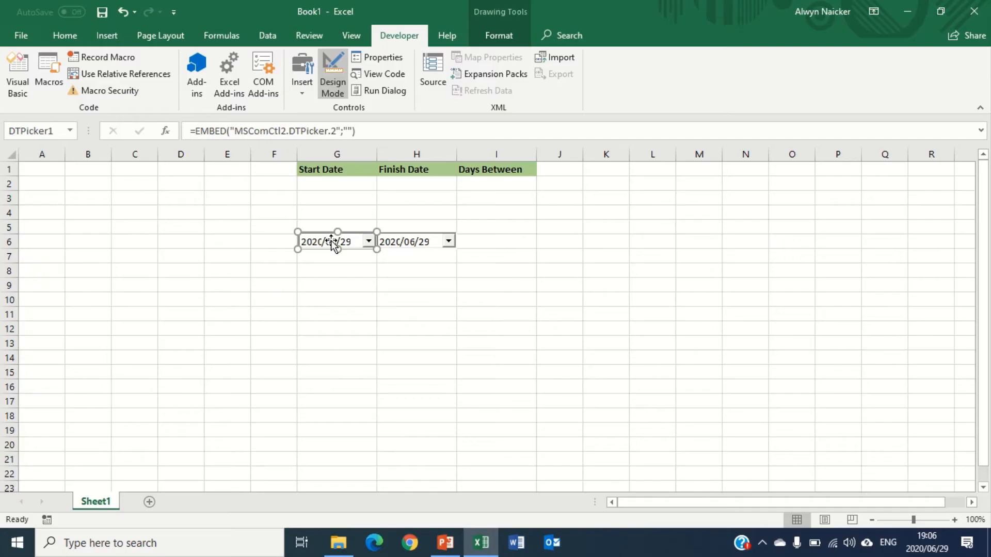
mouse_move(383, 57)
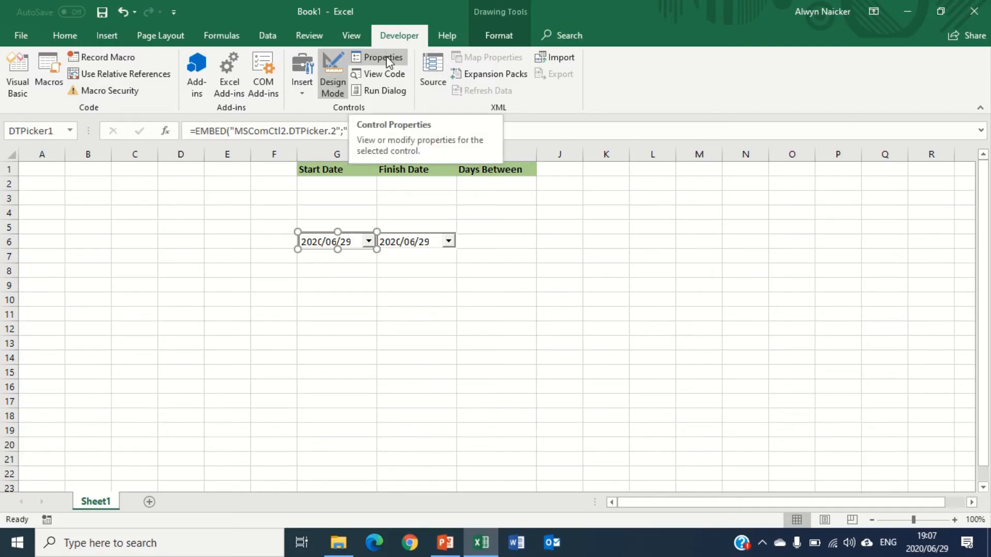
Step: Set DTPicker1's LinkedCell property to G2 in the Properties list
left_click(384, 57)
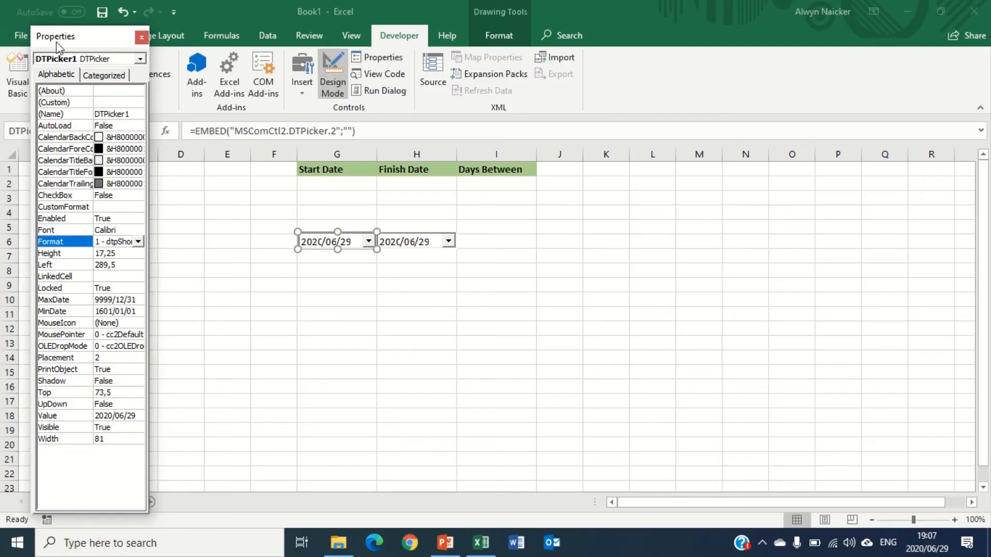
mouse_move(53, 381)
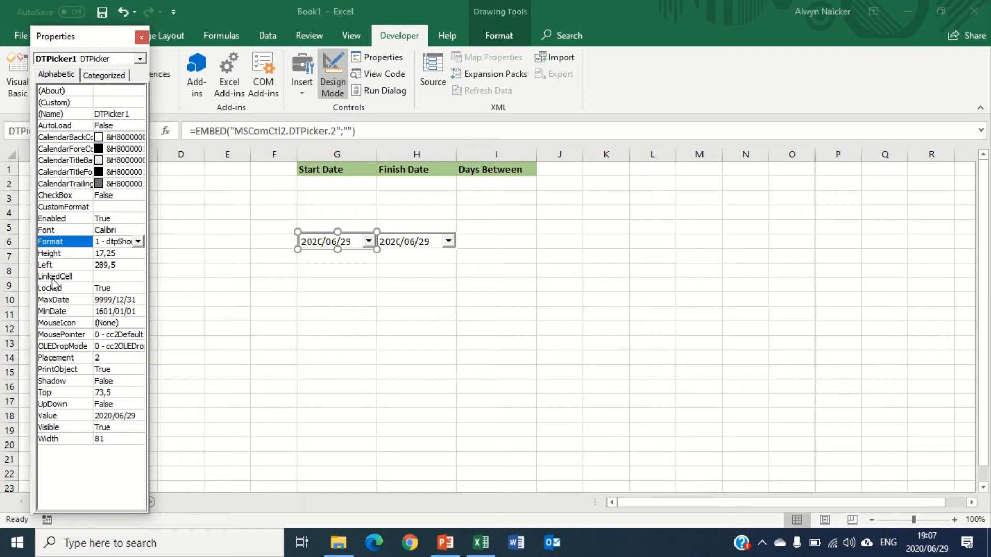
left_click(55, 277)
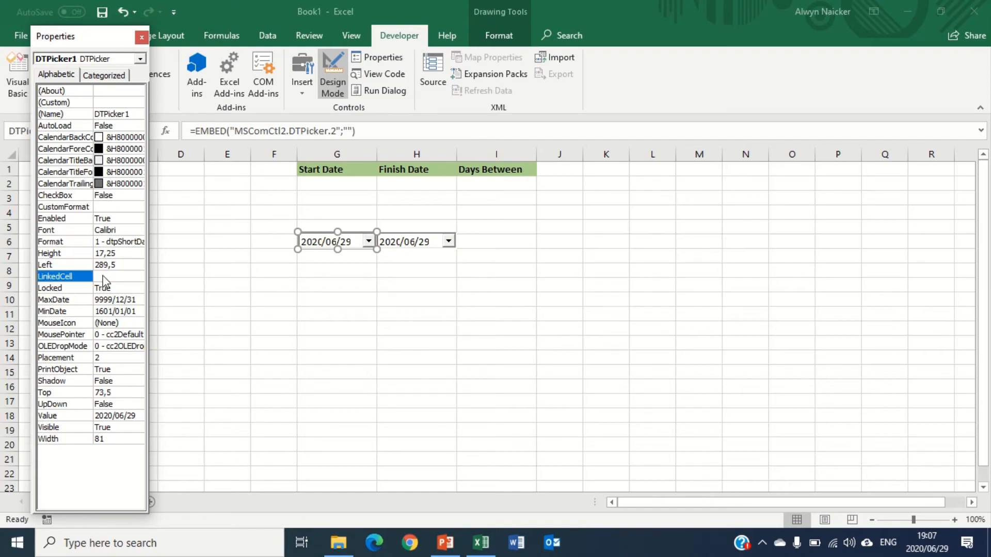
left_click(116, 277)
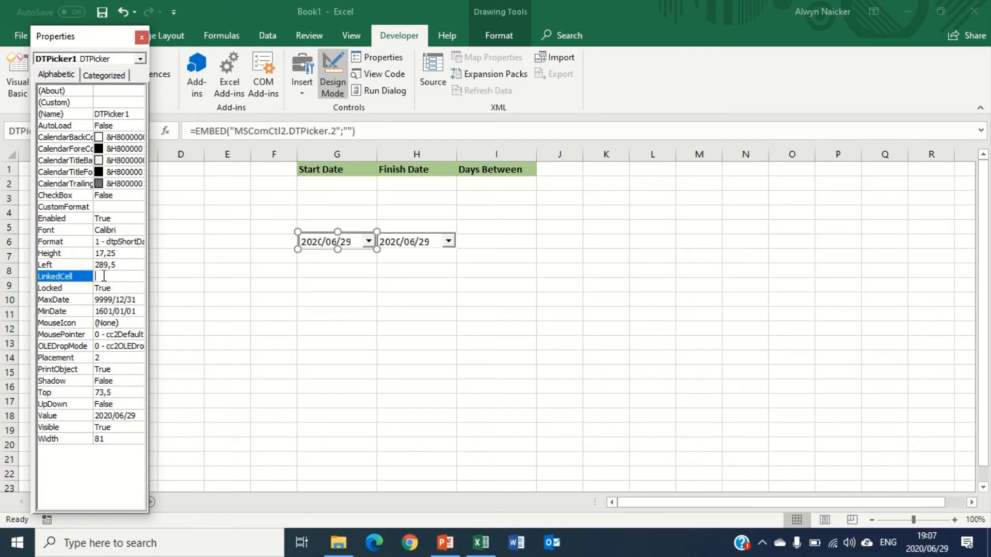
type("G")
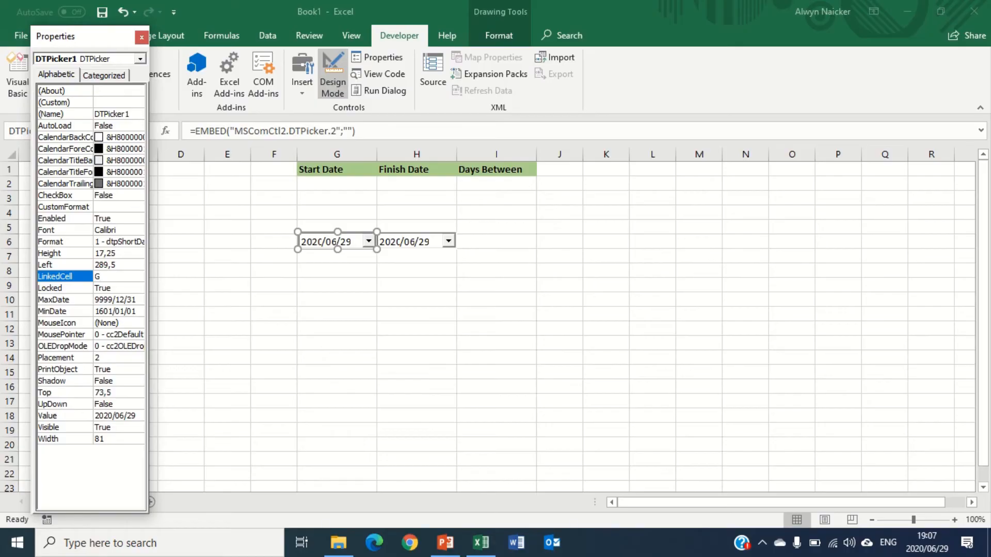
type("2")
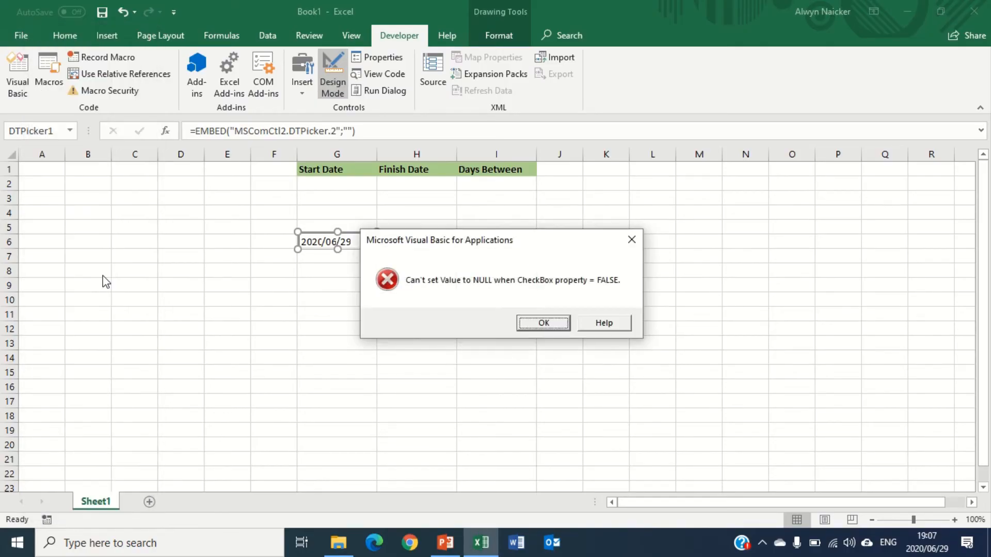
mouse_move(446, 301)
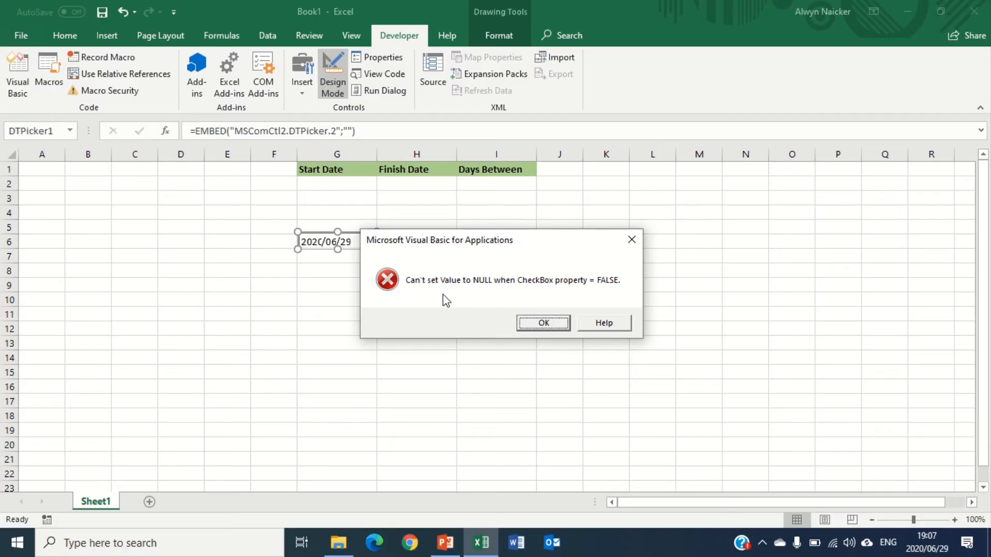
mouse_move(566, 291)
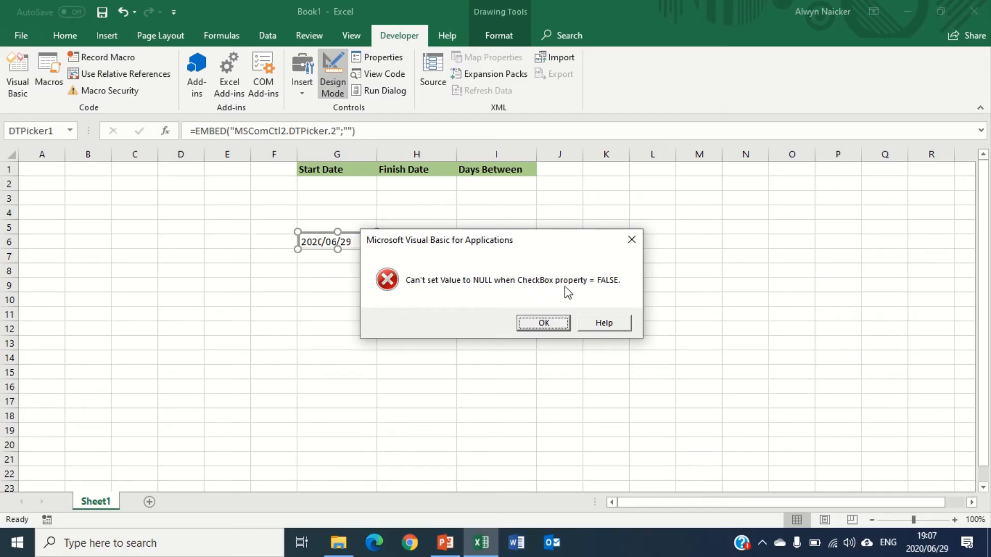
mouse_move(599, 308)
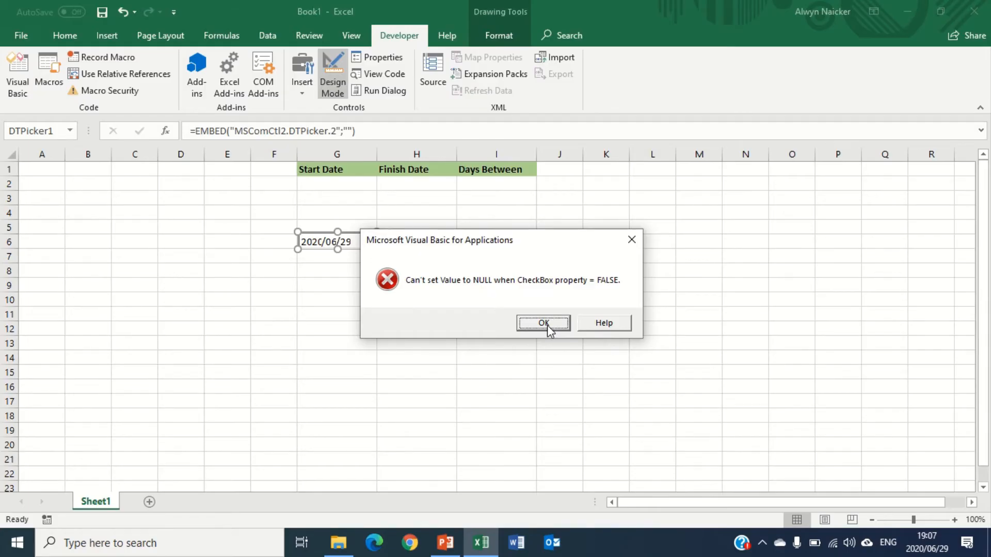
Step: Dismiss the null-value warning and set DTPicker2's LinkedCell to H2, dismissing the warning again
left_click(542, 323)
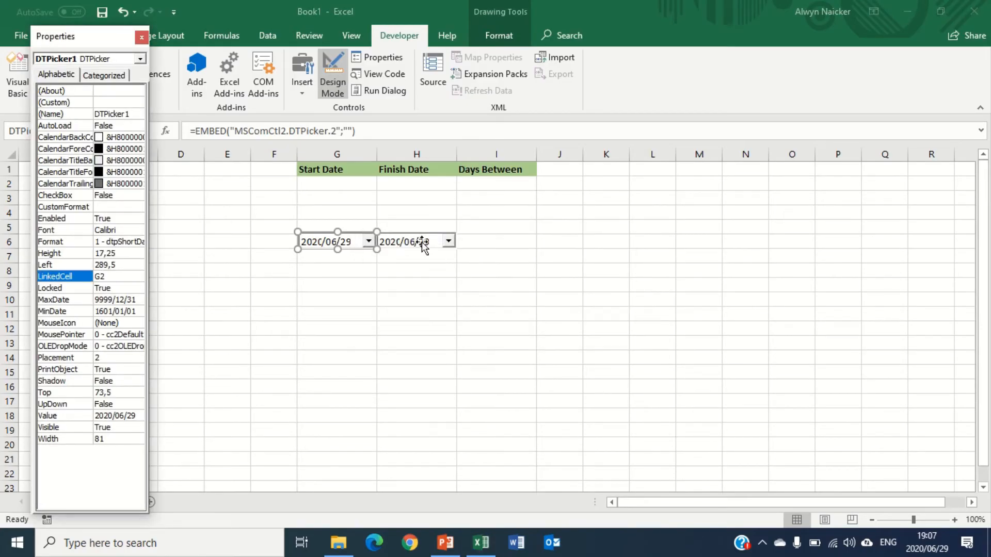
left_click(416, 241)
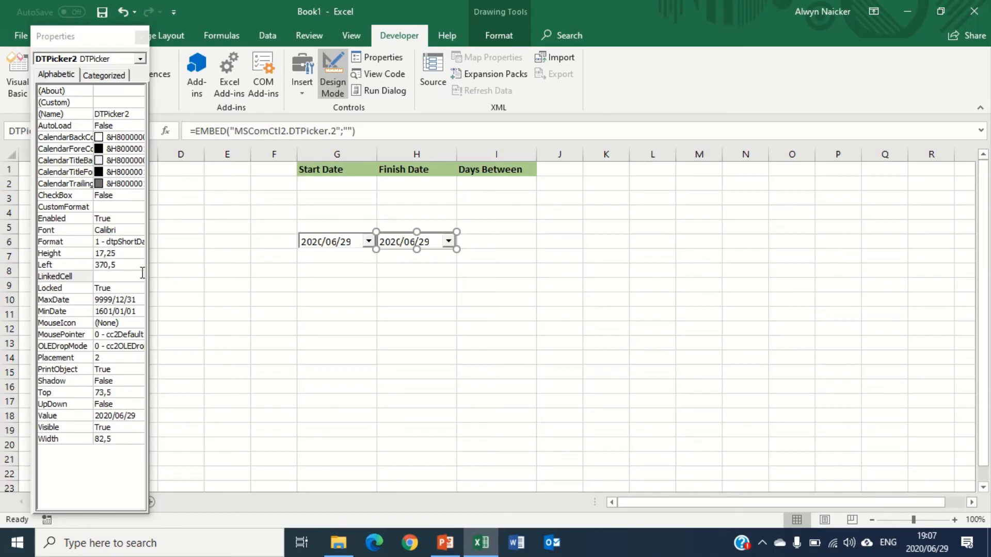
left_click(120, 276)
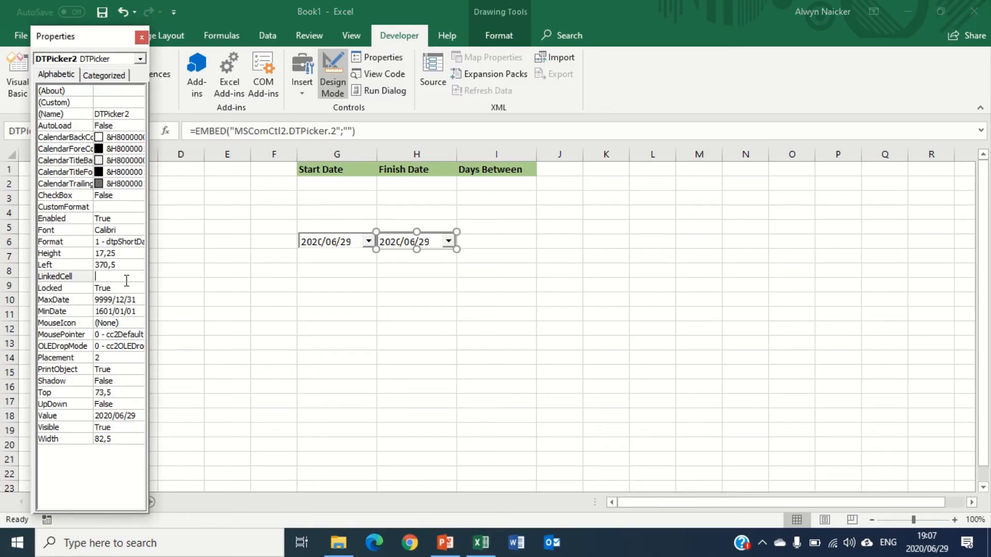
type("H2")
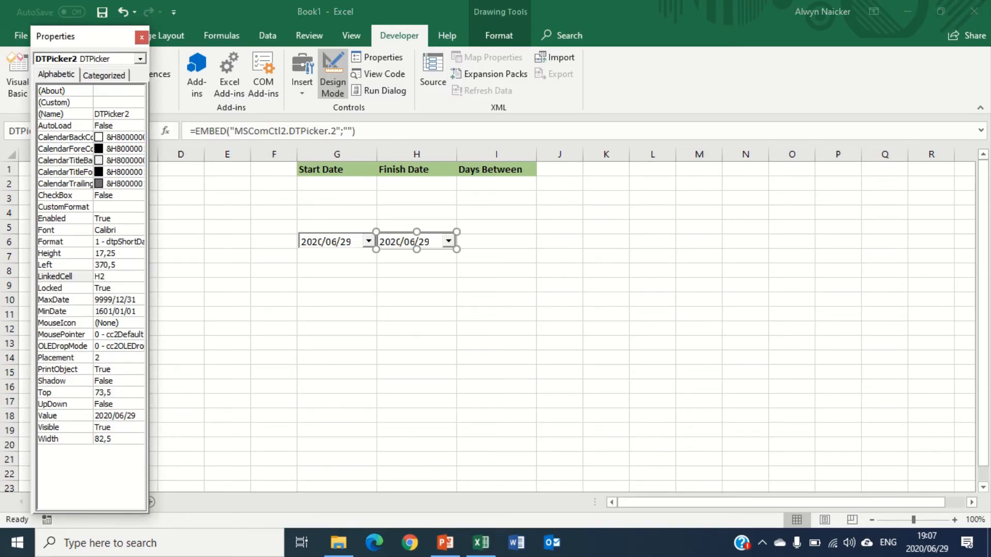
left_click(117, 277)
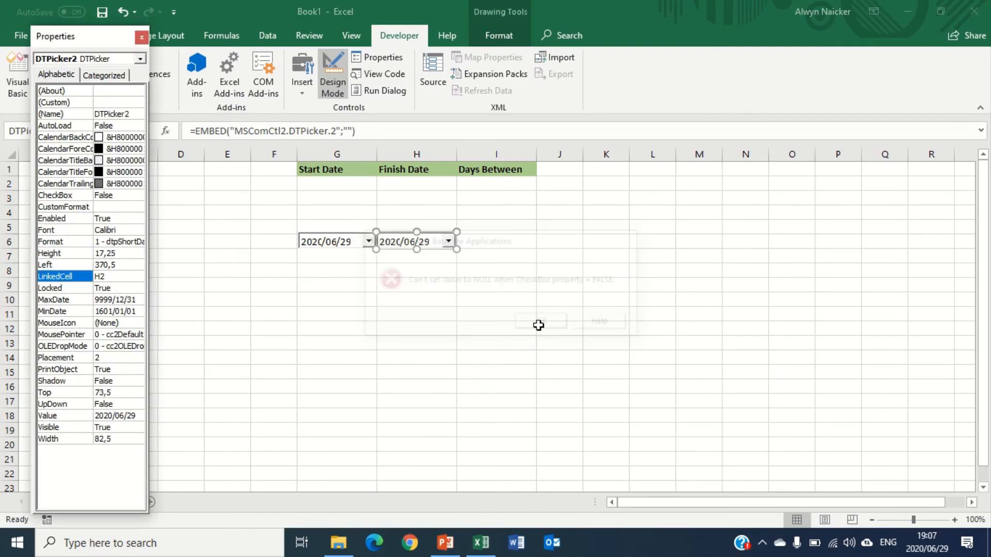
left_click(539, 320)
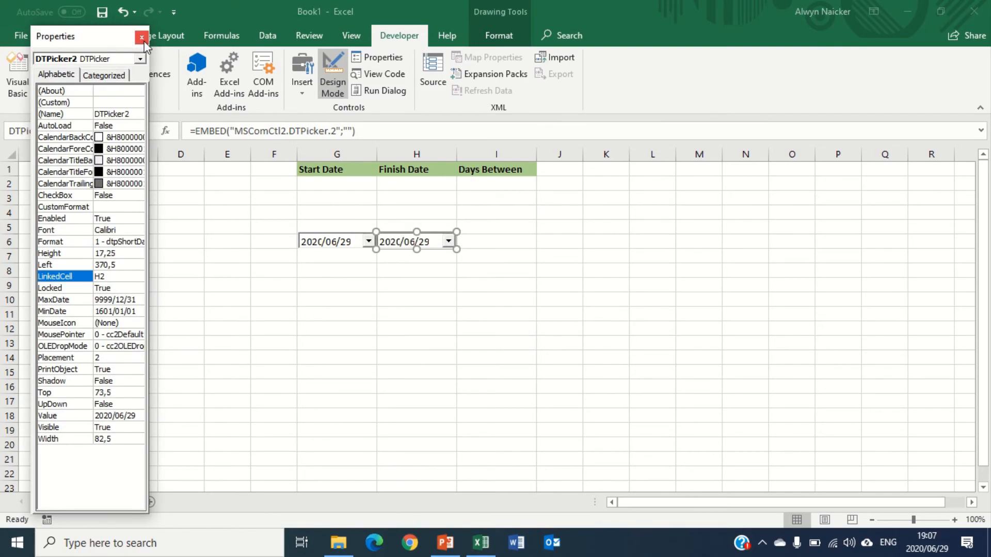
Step: Leave Design Mode and pick 10 June 2020 in the start picker so G2 shows 2020/06/10
left_click(141, 37)
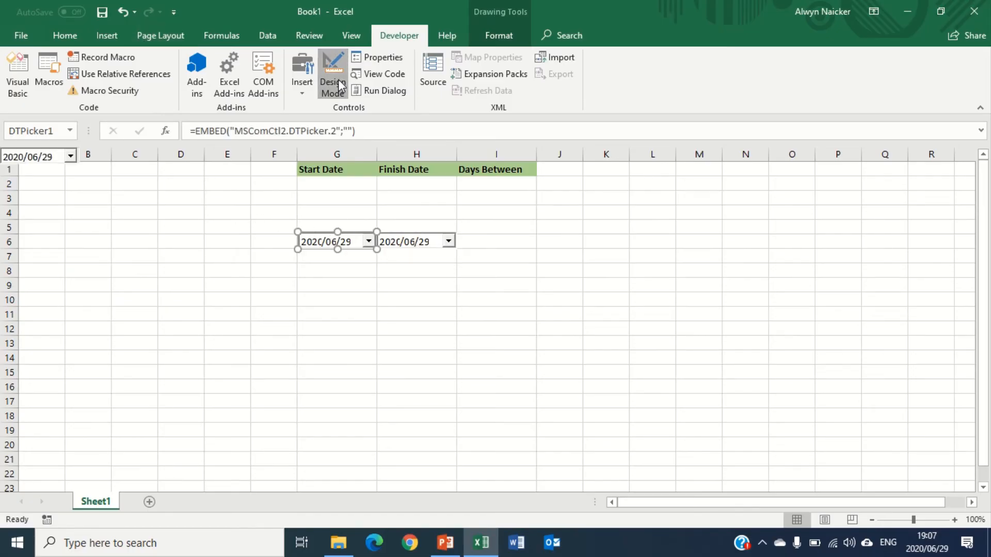
left_click(331, 75)
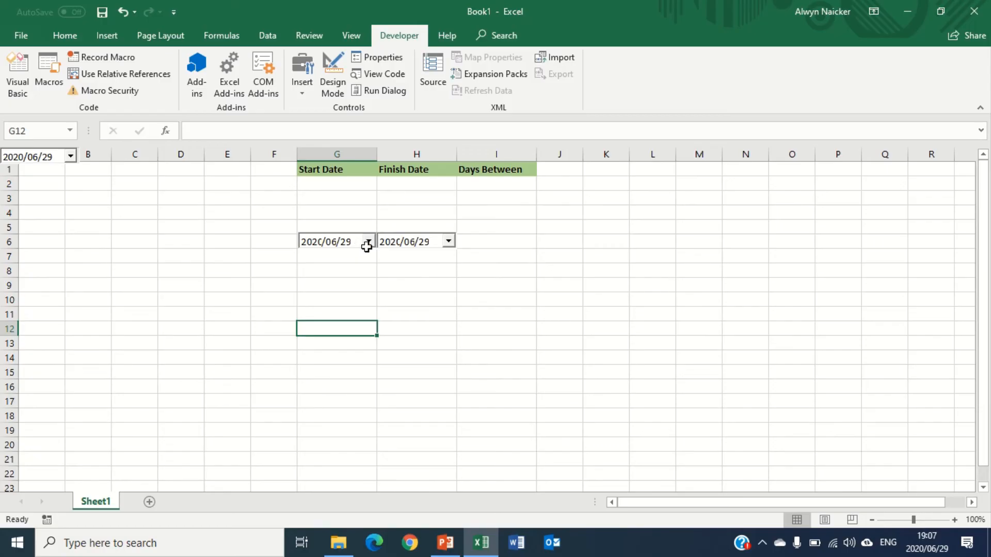
mouse_move(350, 191)
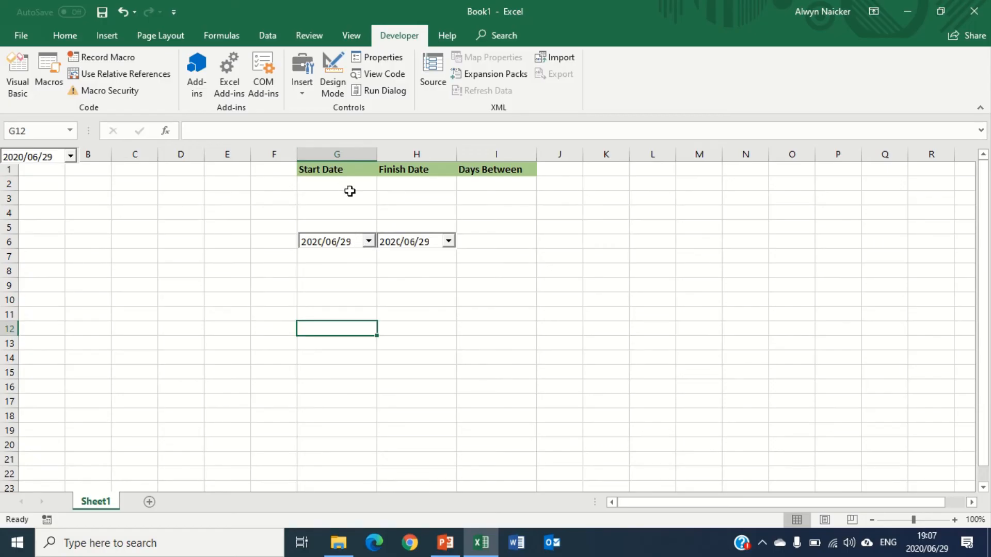
mouse_move(94, 171)
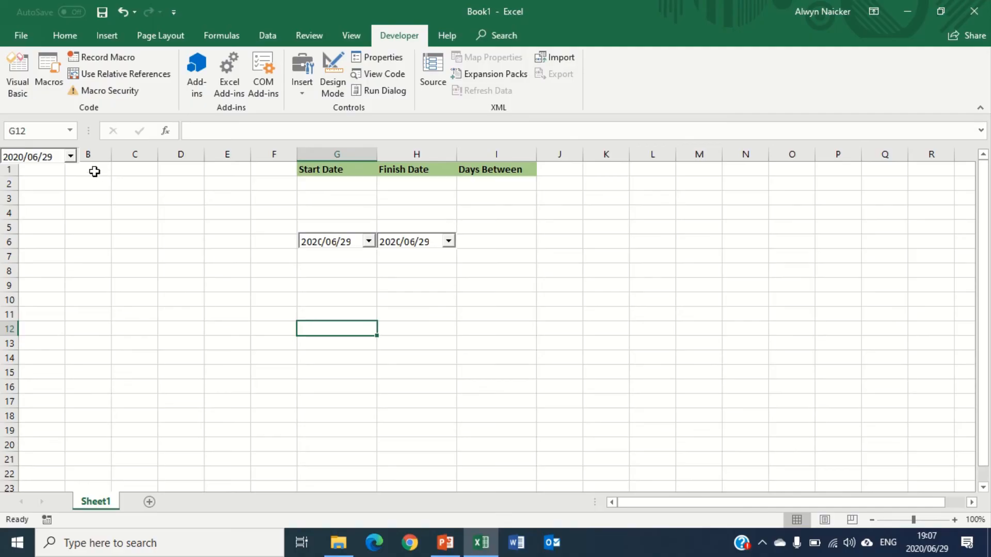
left_click(69, 156)
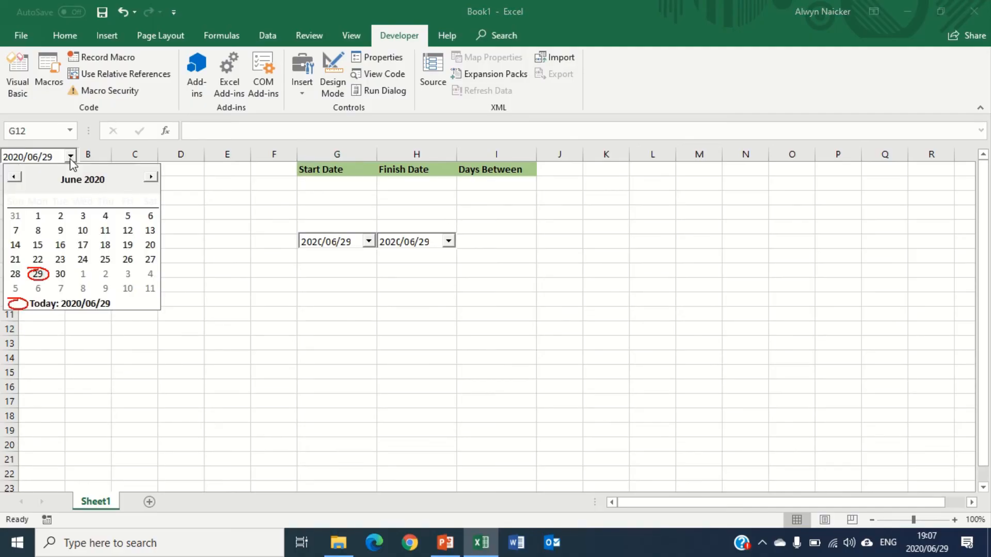
mouse_move(83, 231)
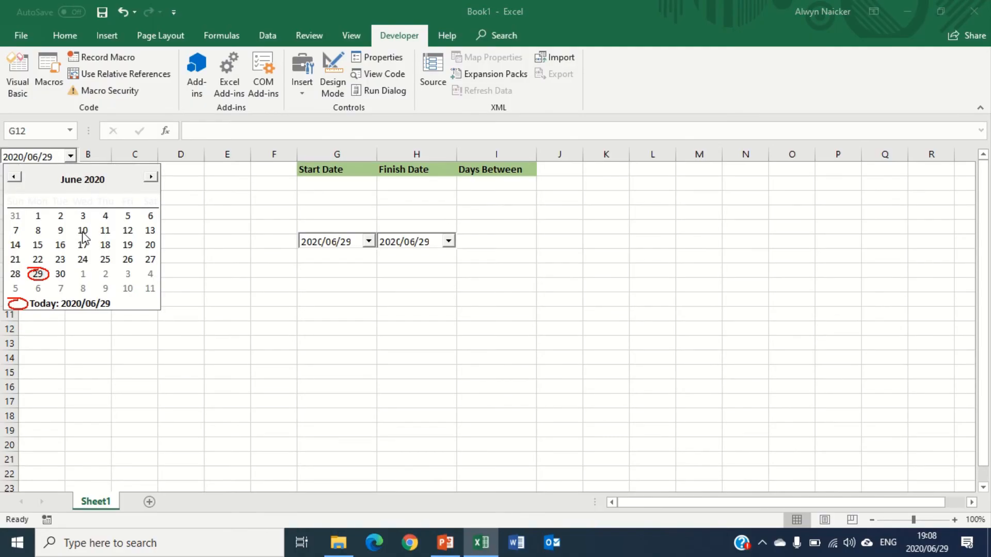
left_click(83, 230)
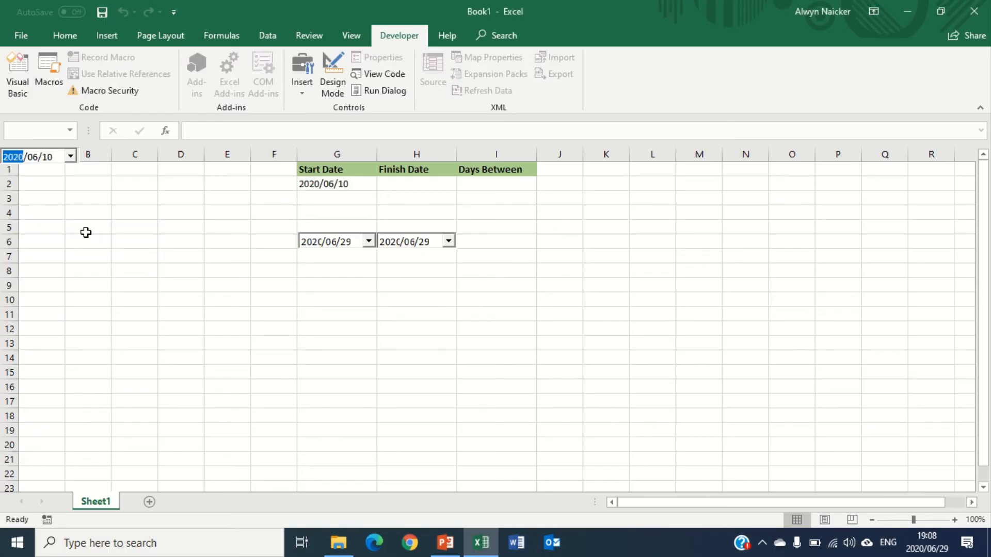
mouse_move(128, 234)
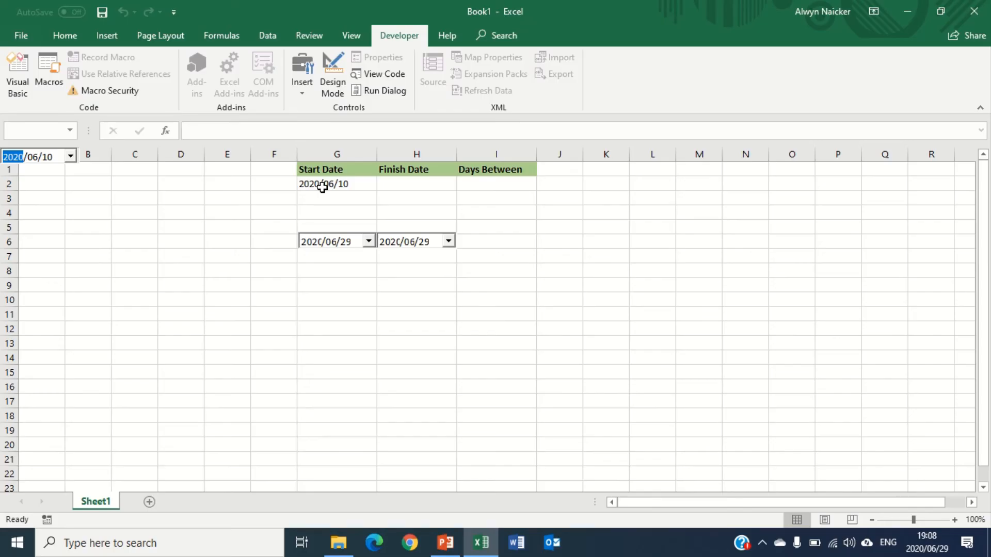
mouse_move(299, 261)
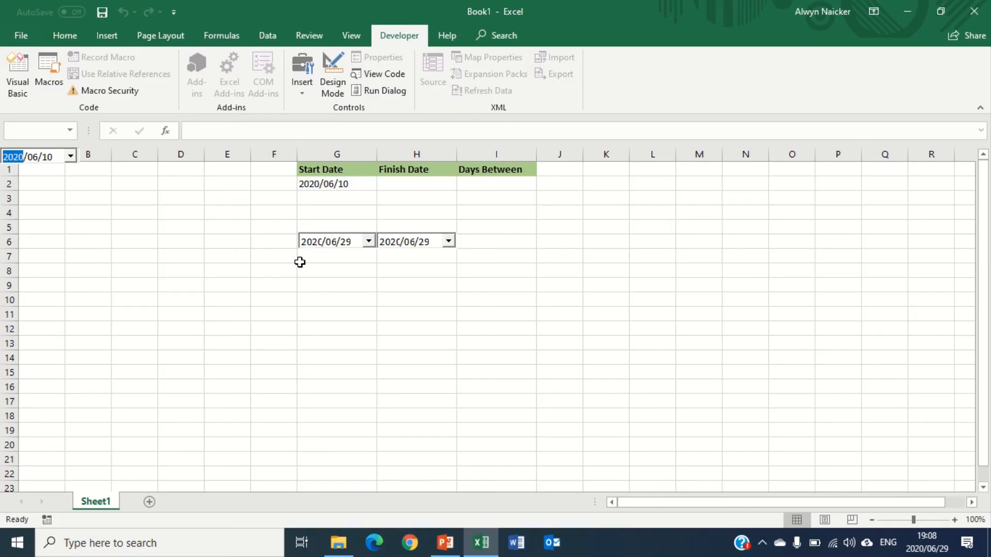
mouse_move(390, 261)
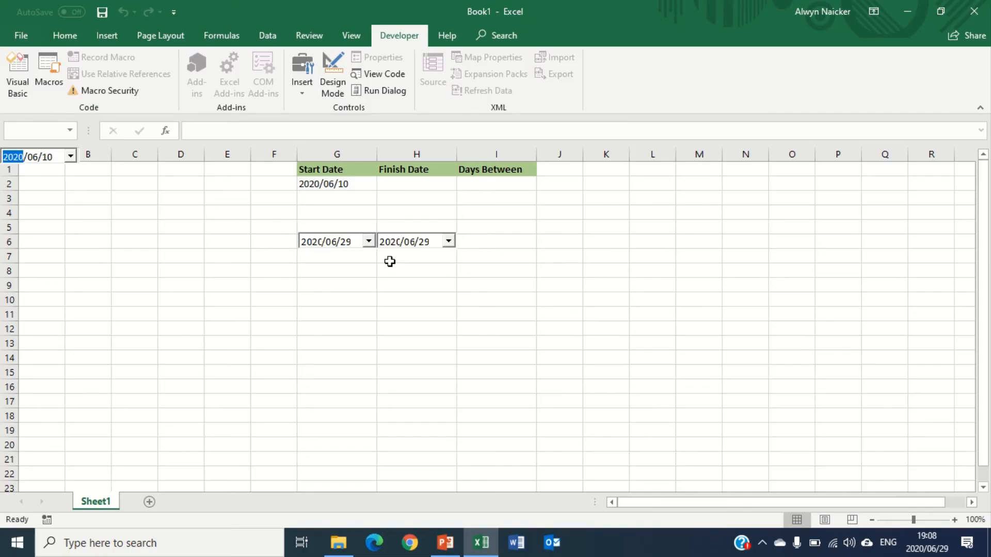
mouse_move(333, 75)
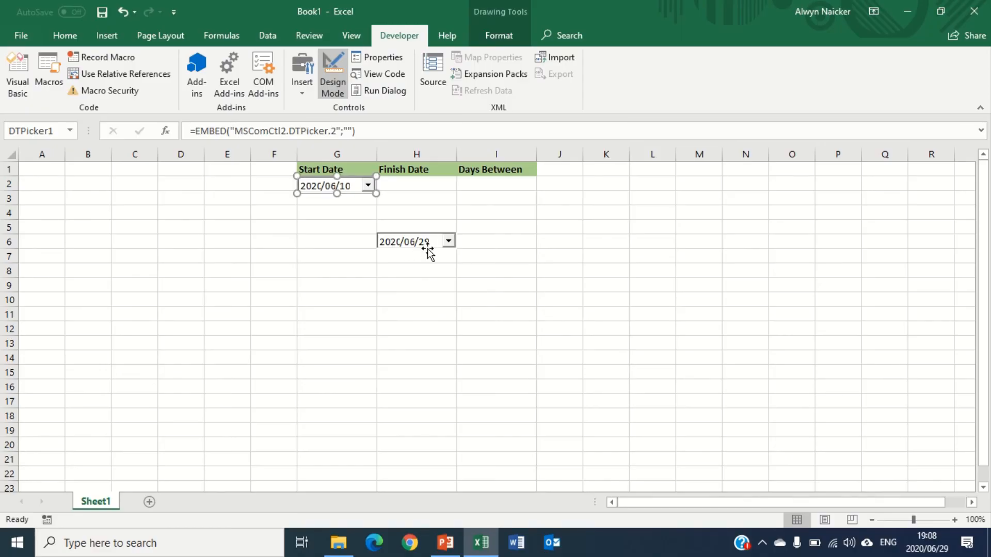
Step: Move the finish date picker up onto cell H2 under the Finish Date heading
left_click_drag(416, 241, 416, 187)
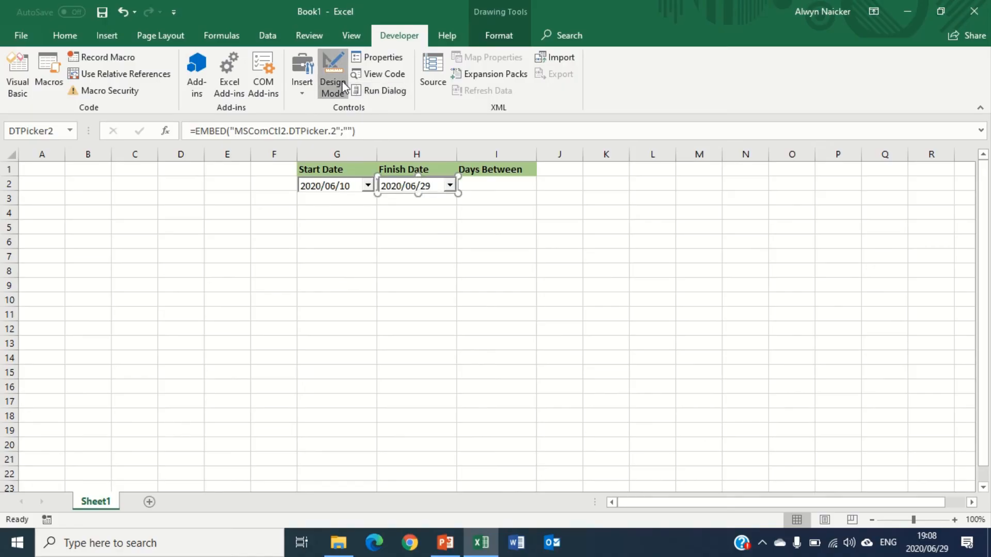
Step: Leave Design Mode and pick 15 June in the start picker and 30 June in the finish picker
left_click(333, 75)
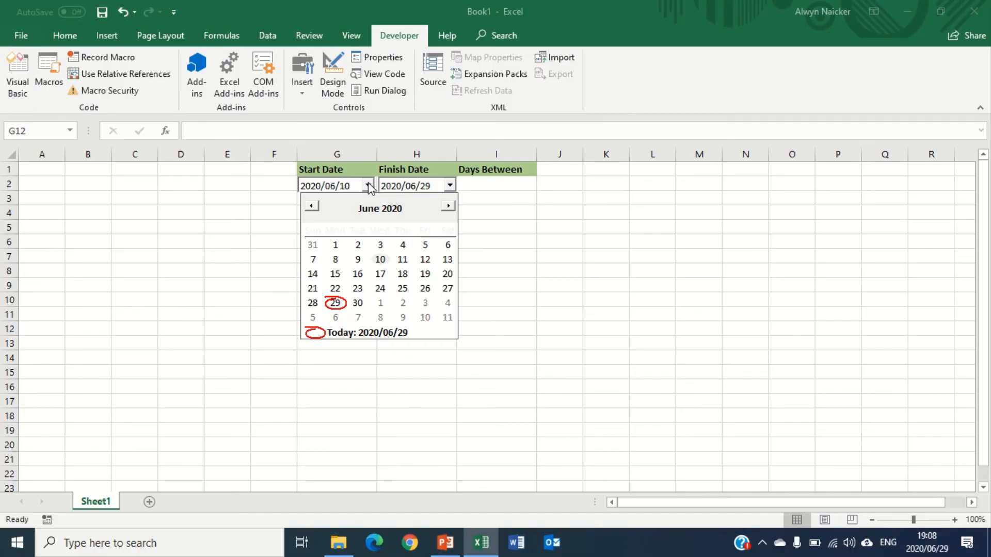
mouse_move(341, 254)
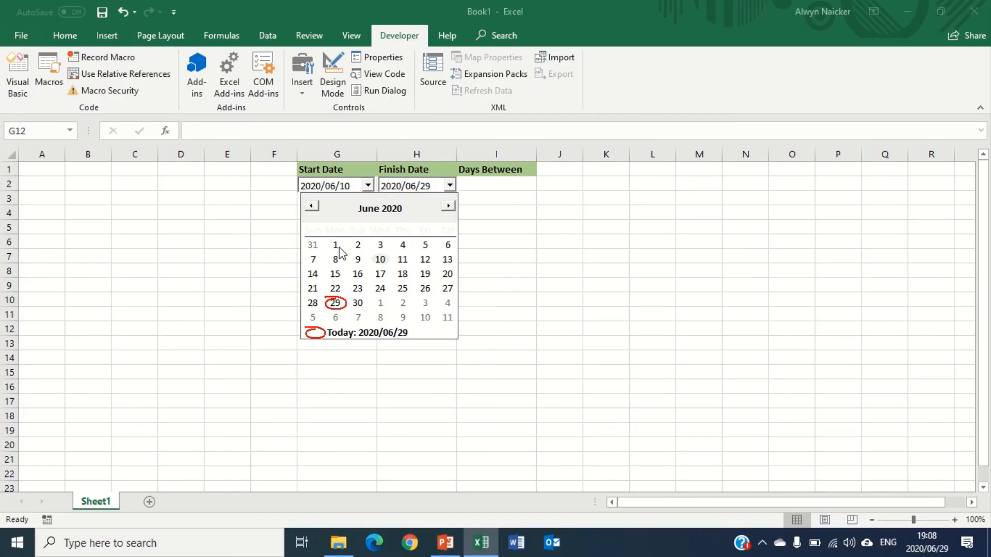
mouse_move(335, 283)
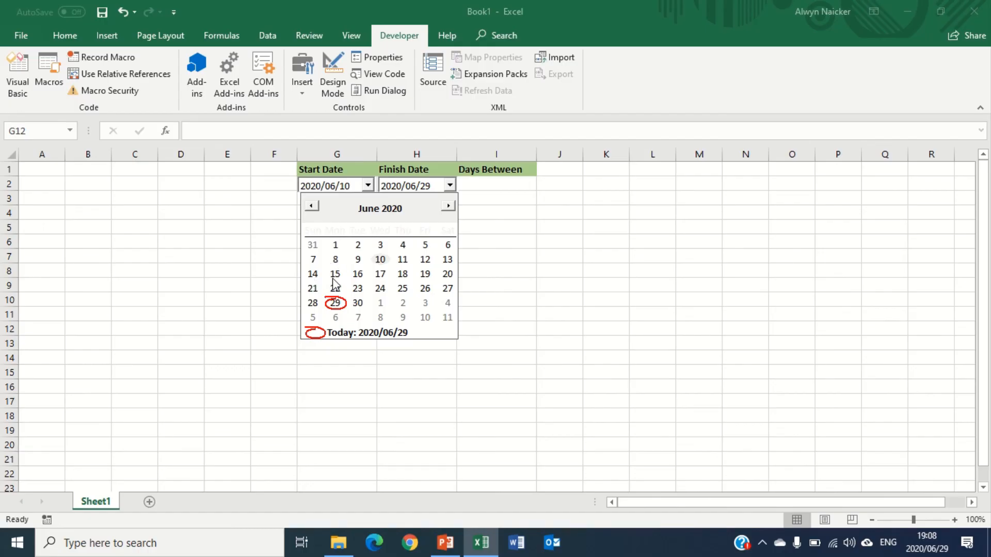
left_click(334, 273)
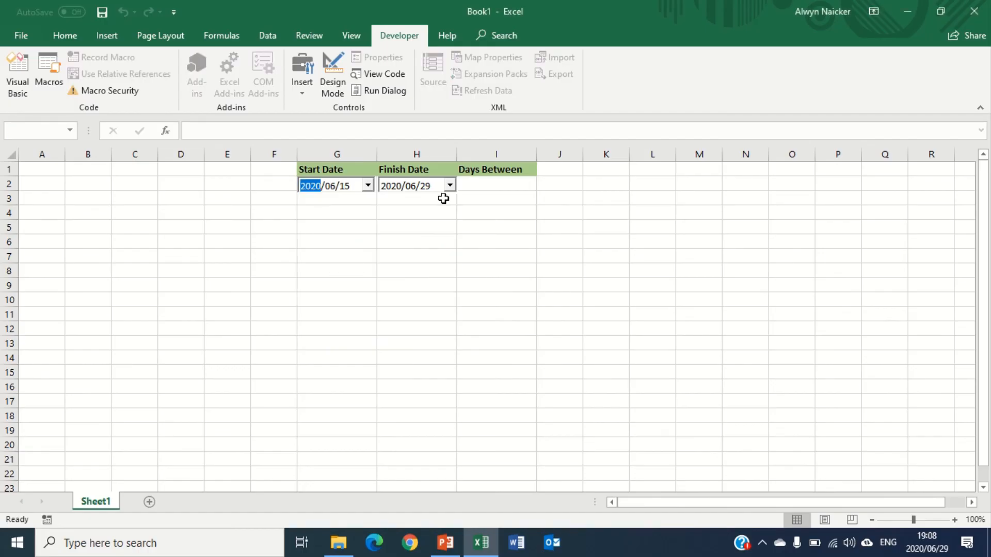
left_click(449, 184)
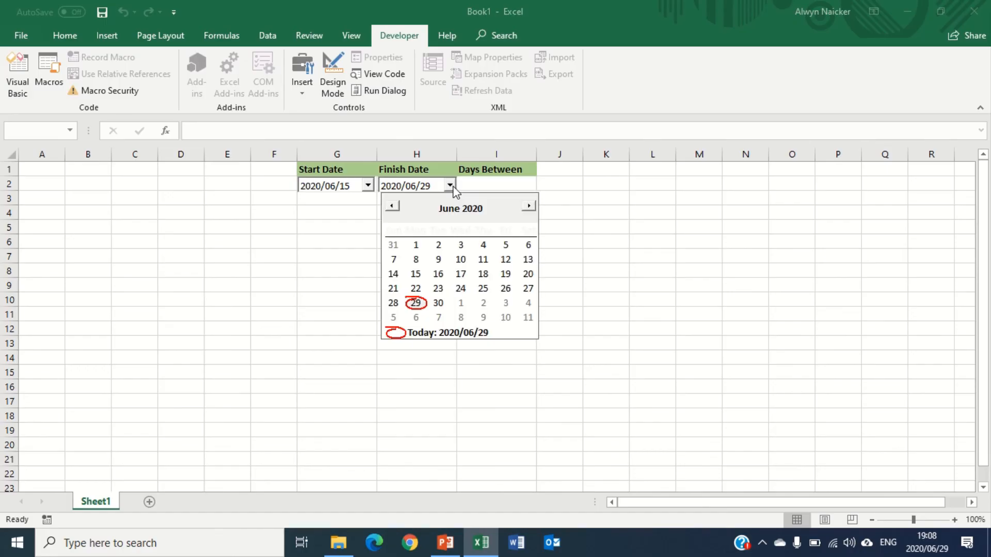
mouse_move(441, 308)
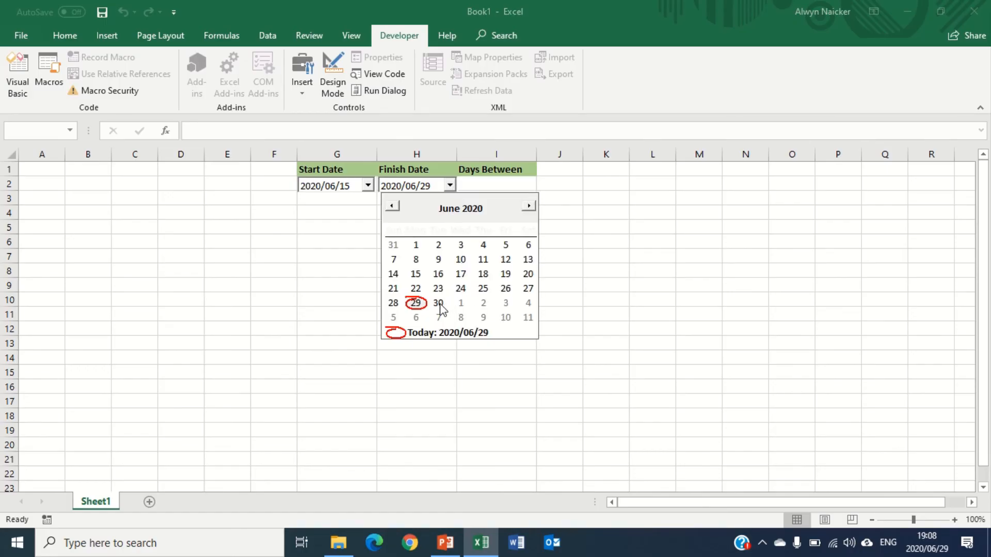
left_click(438, 302)
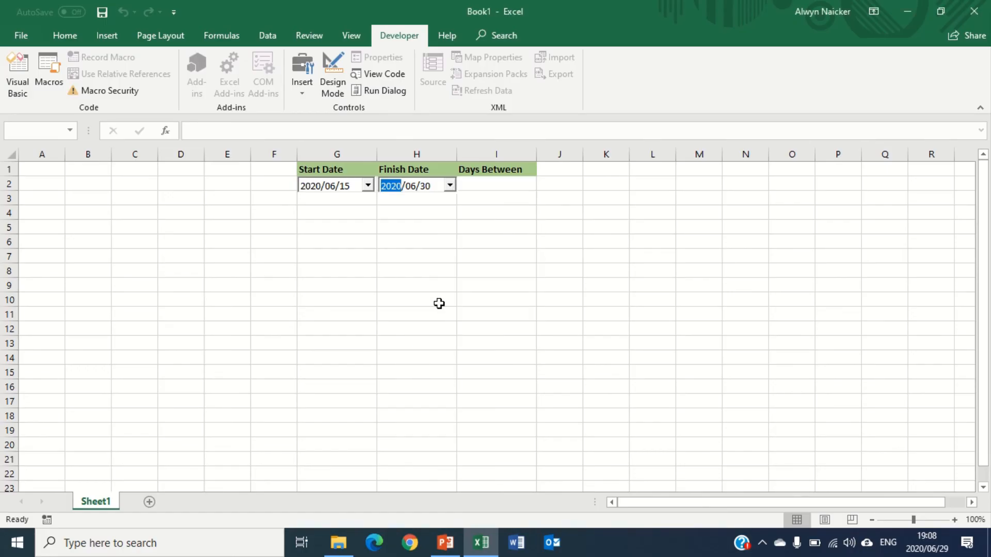
mouse_move(490, 184)
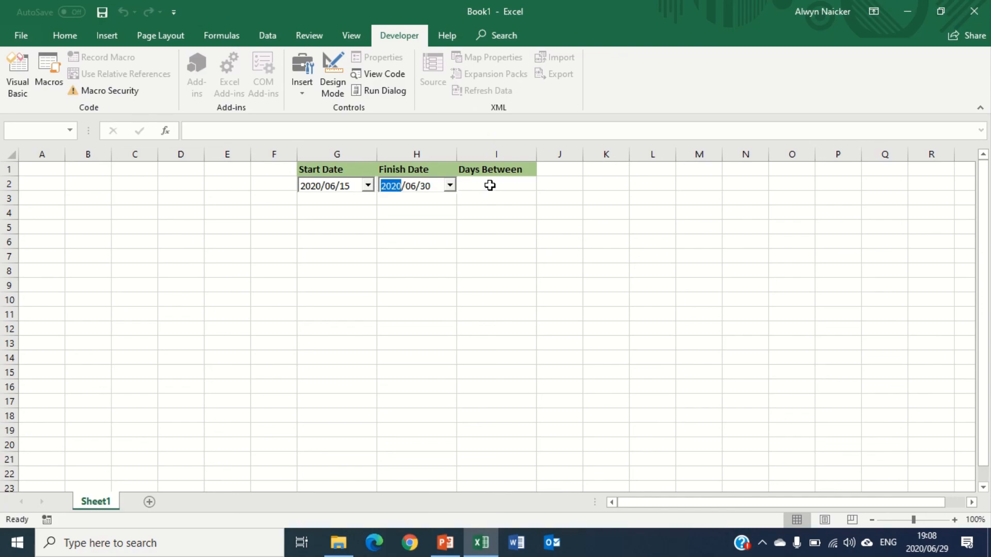
Step: Enter =H2-G2 in I2 so Days Between shows 15
left_click(496, 184)
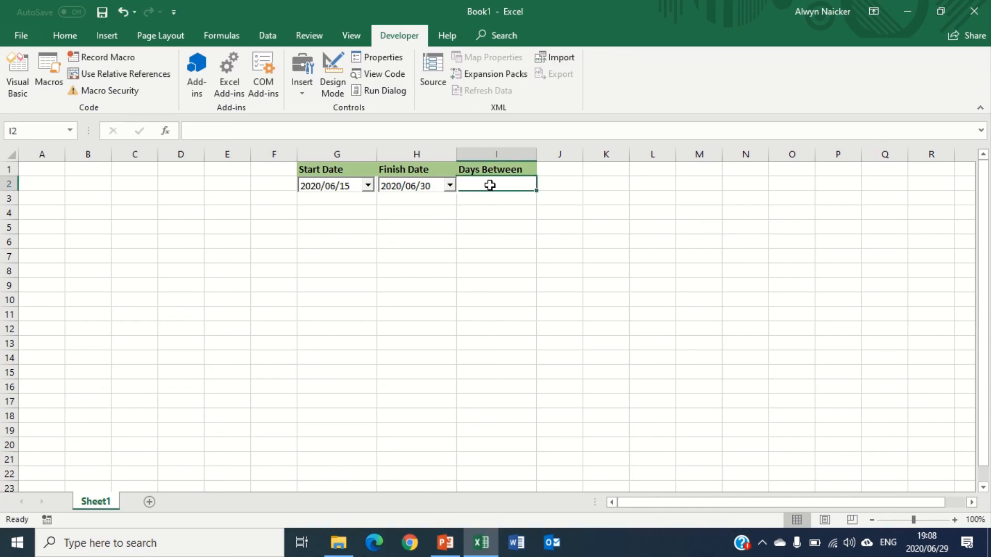
type("=")
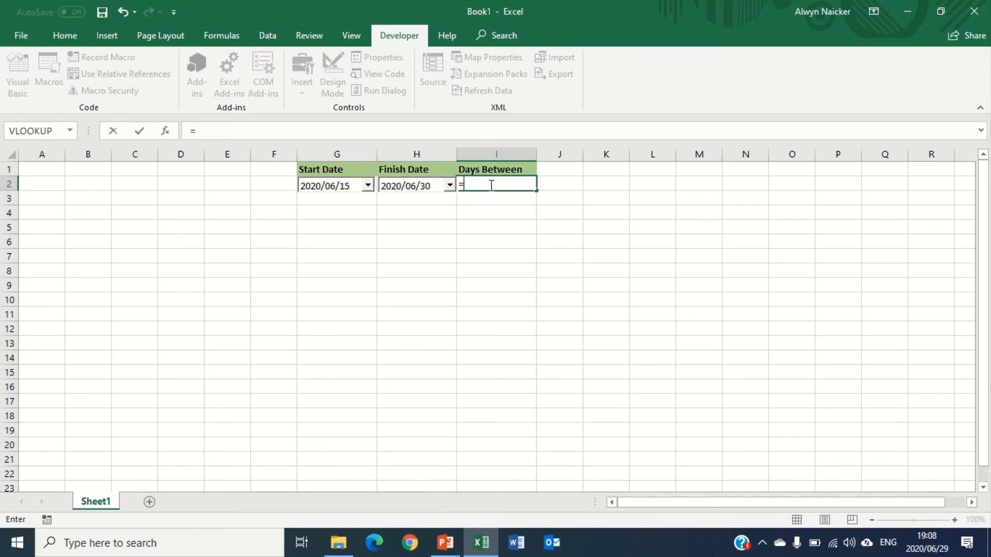
type("h2")
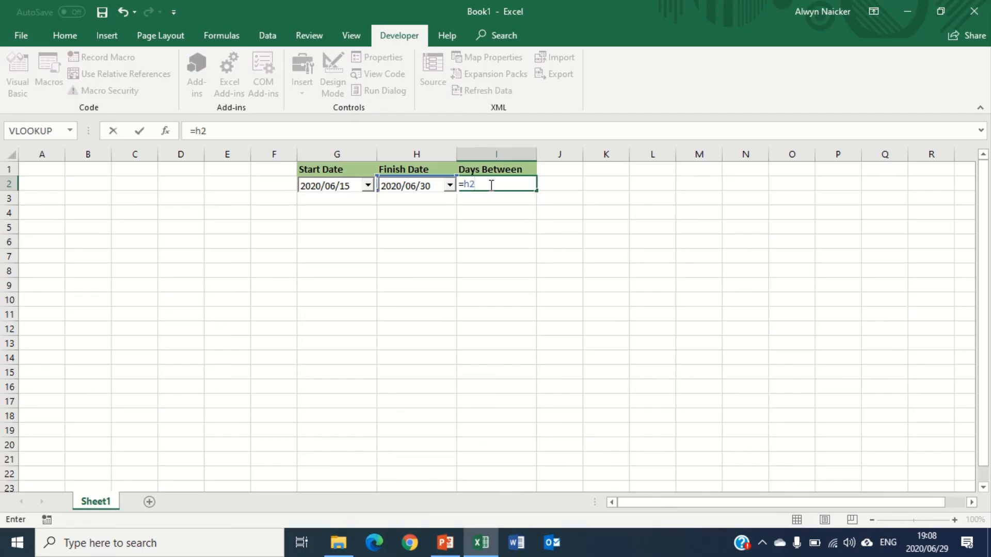
type("-g")
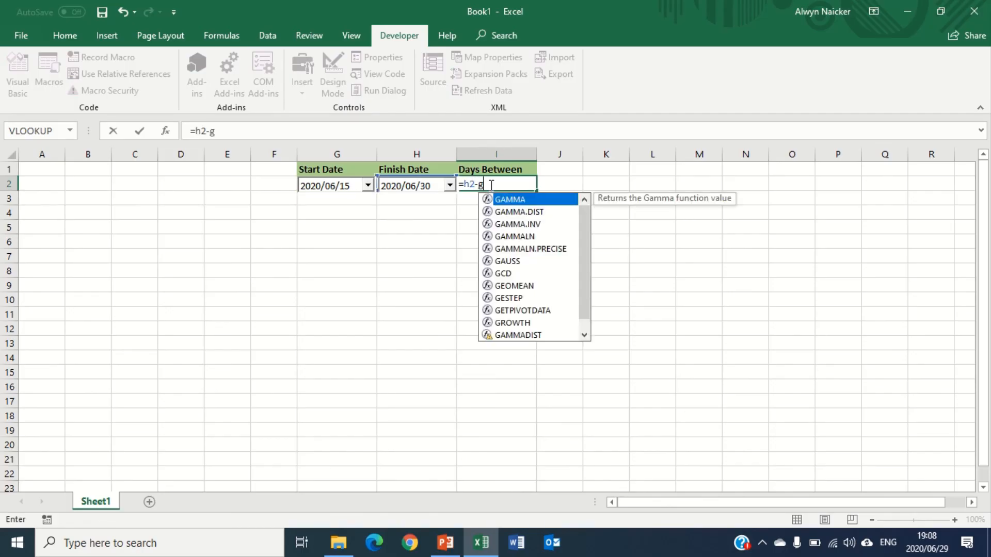
key("Enter")
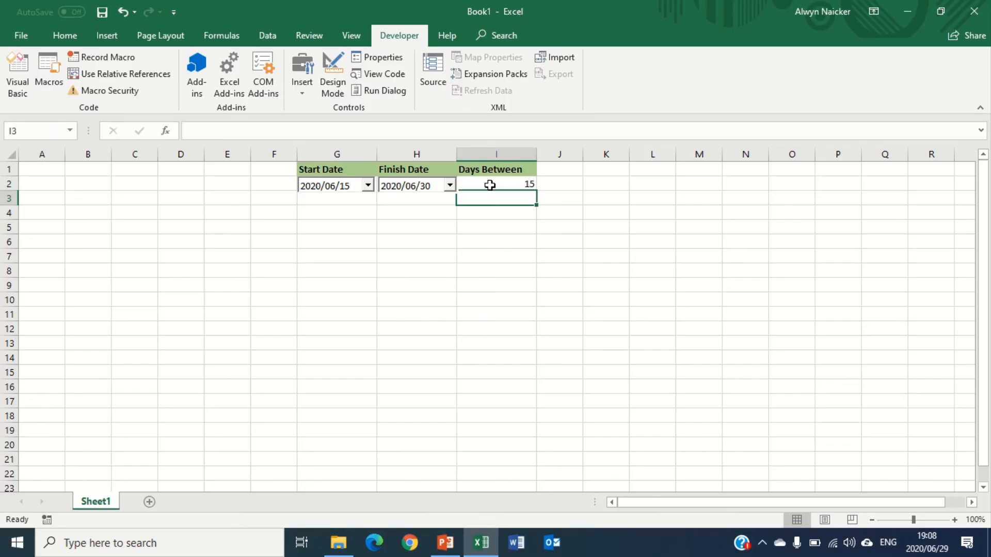
mouse_move(521, 298)
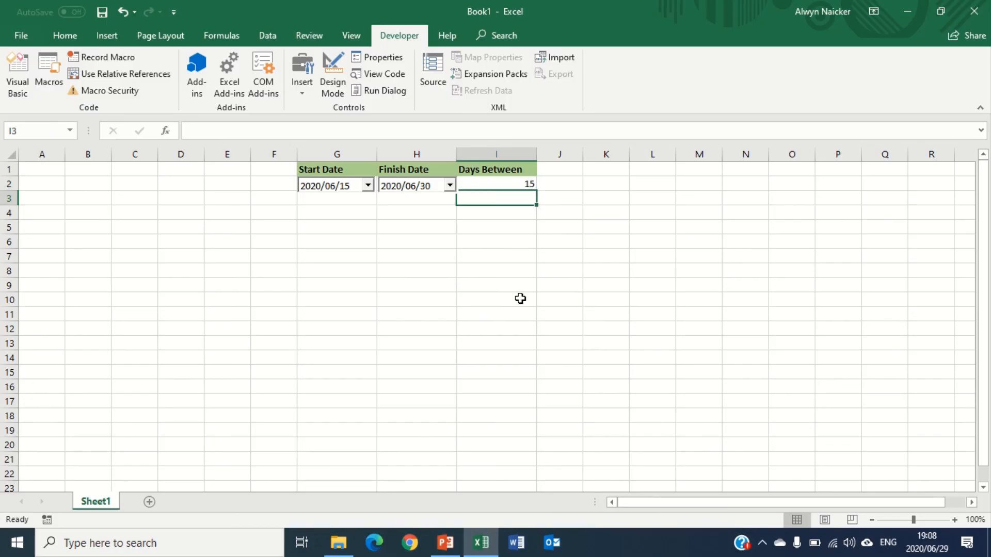